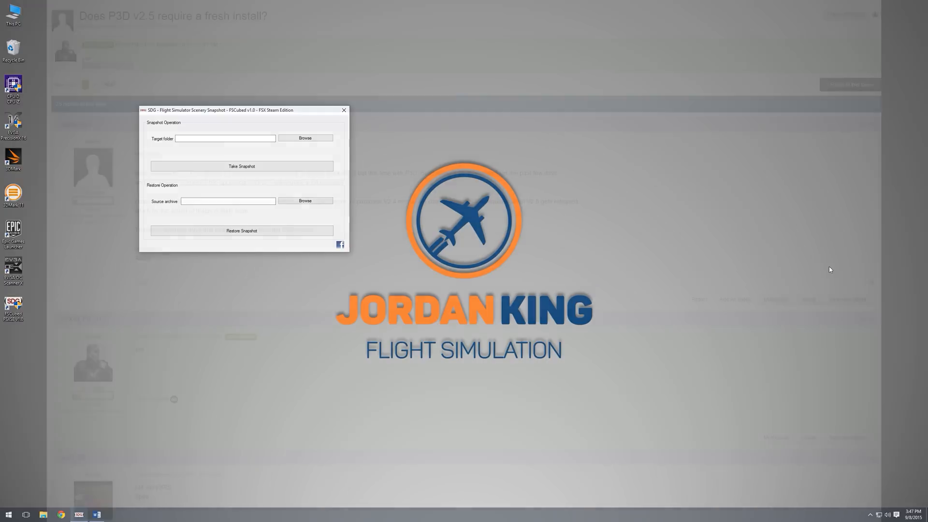
Bring up the FSCubed manual and read through the snapshot instructions.
click(343, 110)
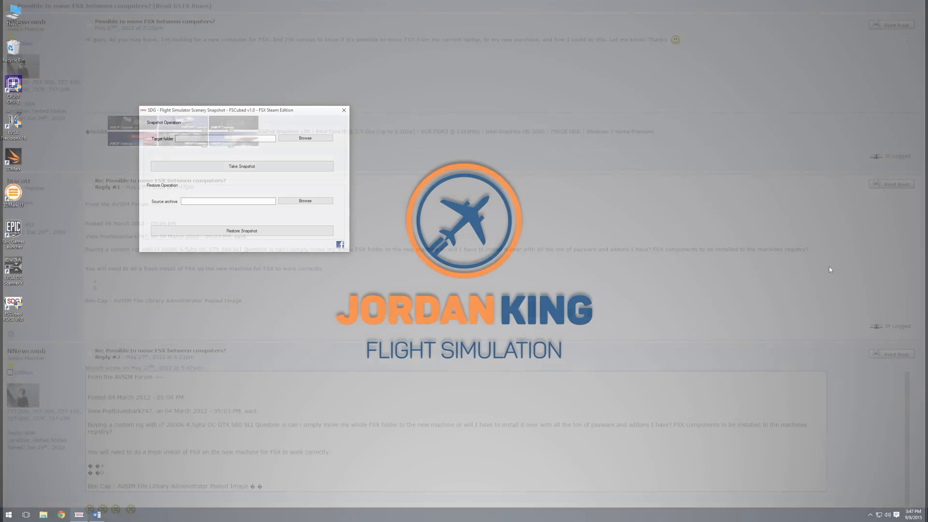
click(344, 110)
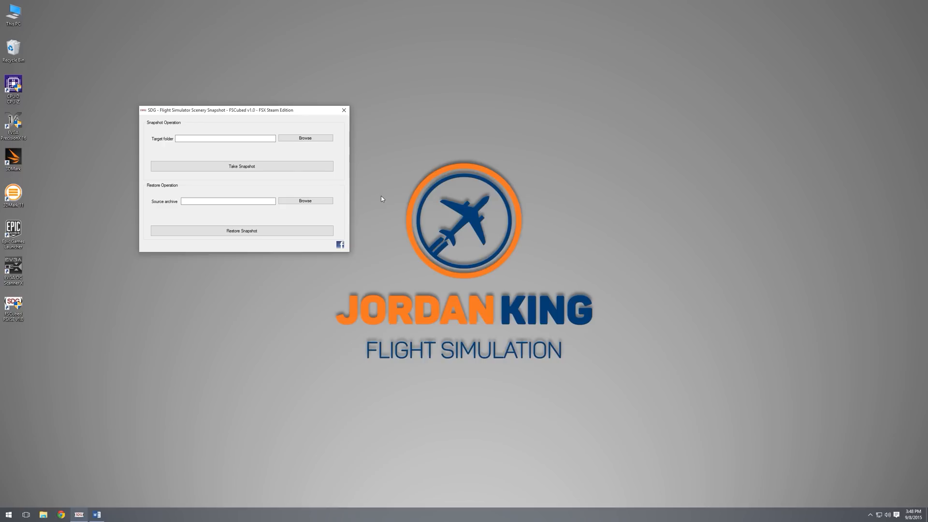
click(98, 513)
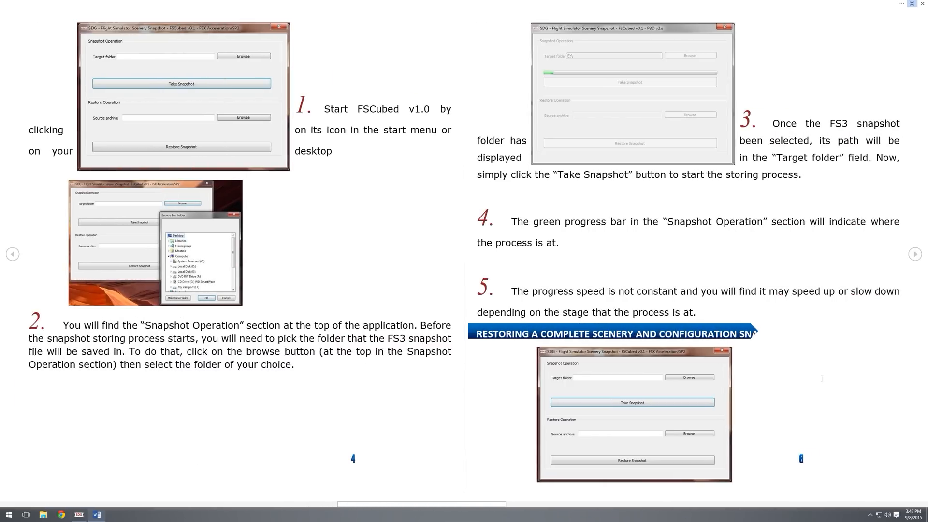
scroll(down, 3)
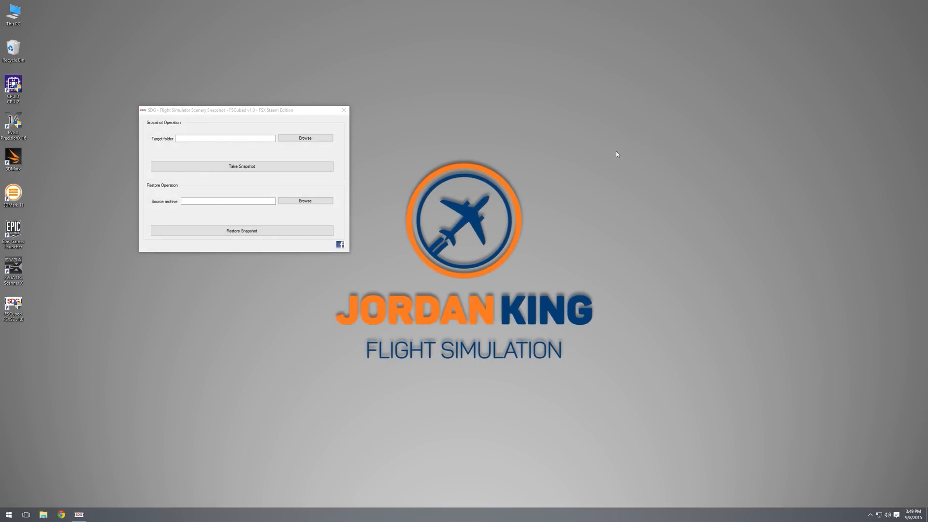
Browse This PC > Local Disk (C:) and choose fsxbkup as the snapshot target folder.
click(225, 139)
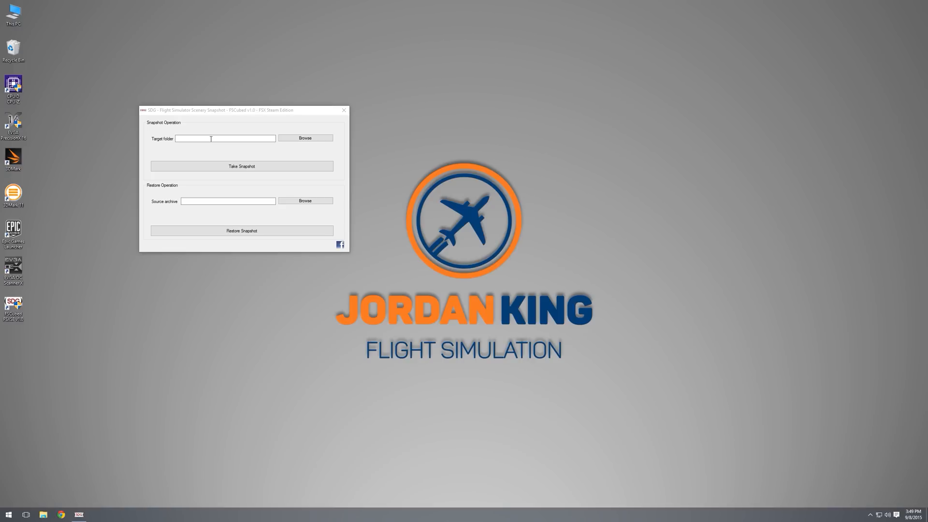
click(305, 138)
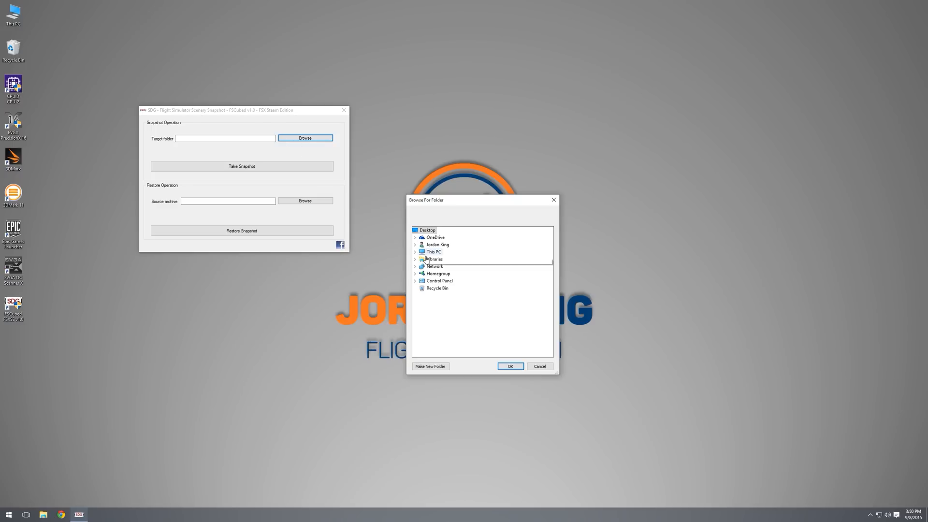
click(416, 251)
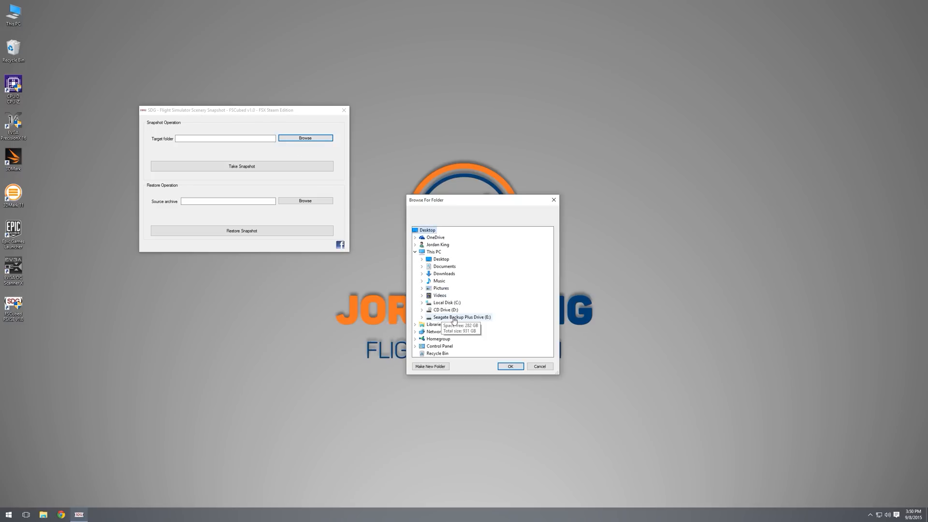
mouse_move(423, 303)
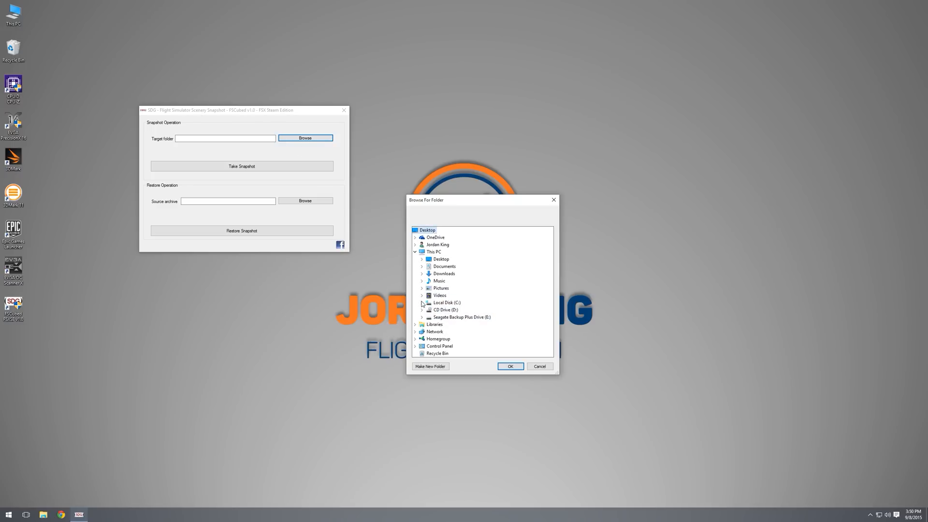
mouse_move(443, 302)
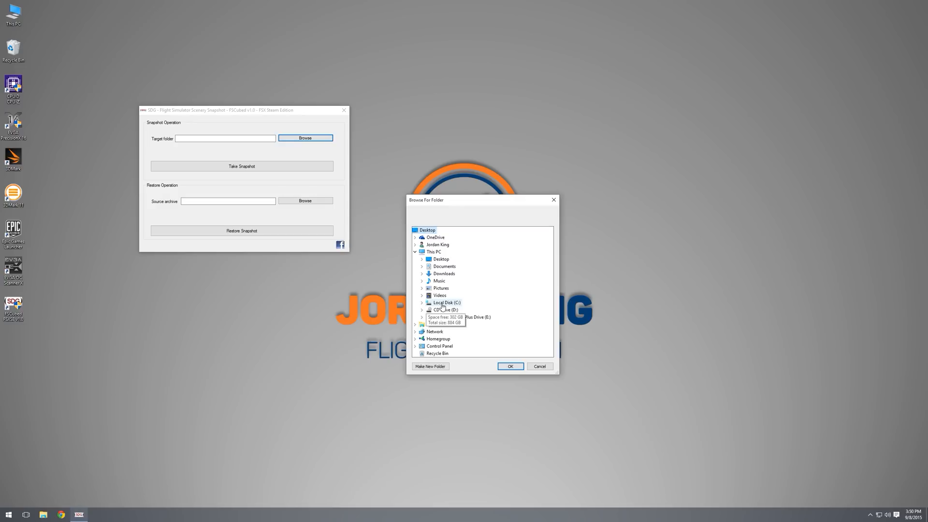
click(421, 303)
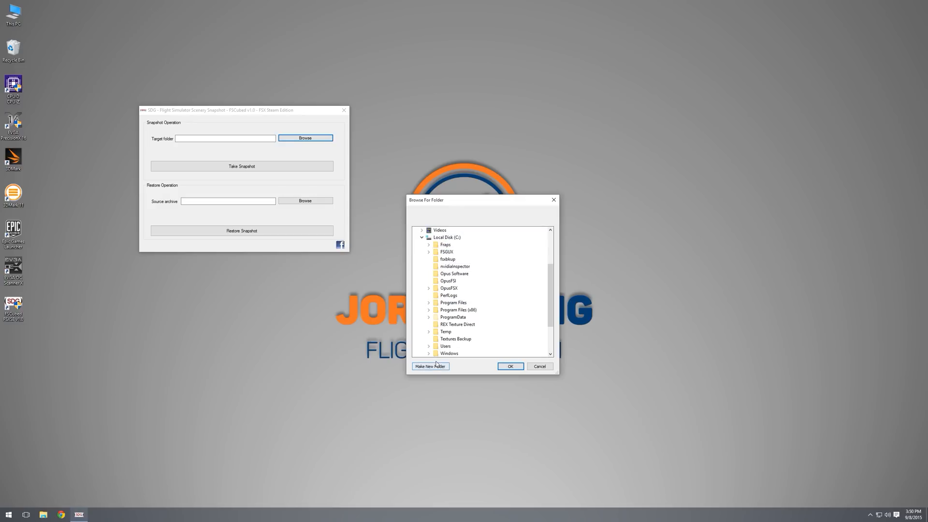
mouse_move(452, 317)
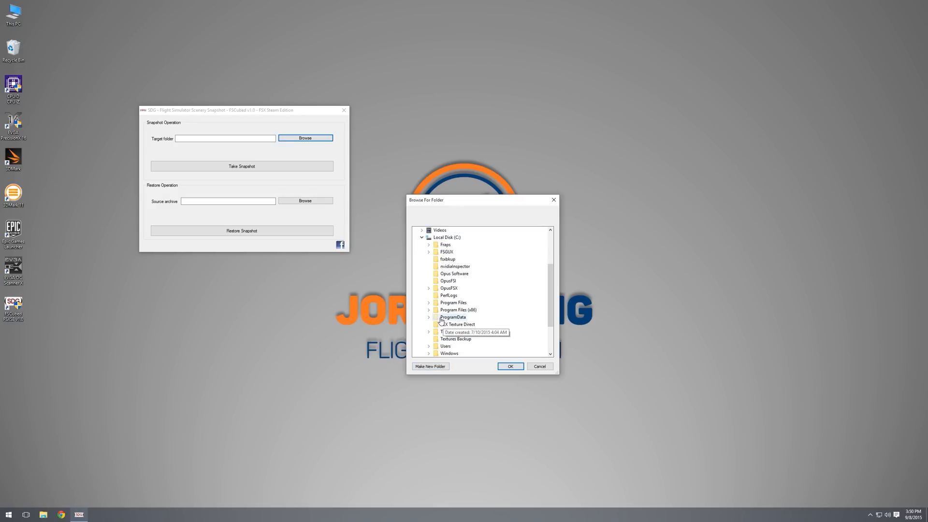
mouse_move(448, 259)
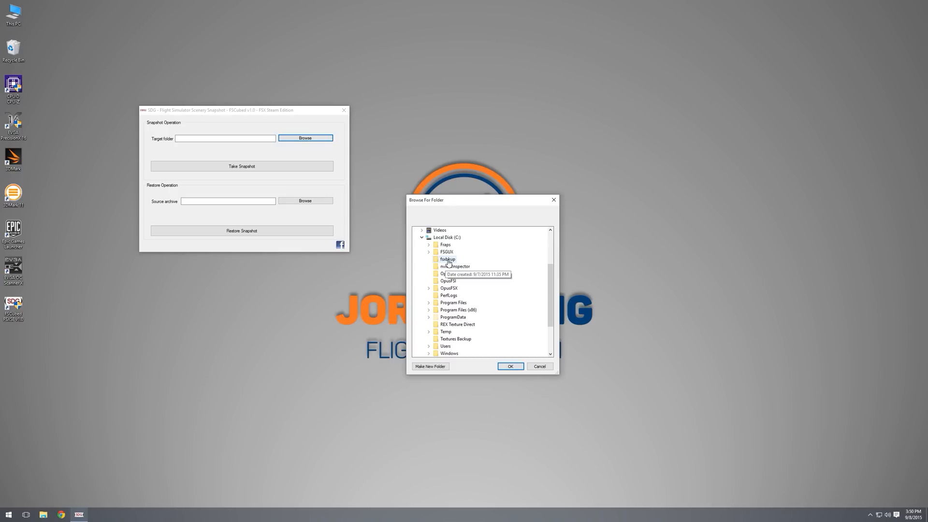
click(509, 366)
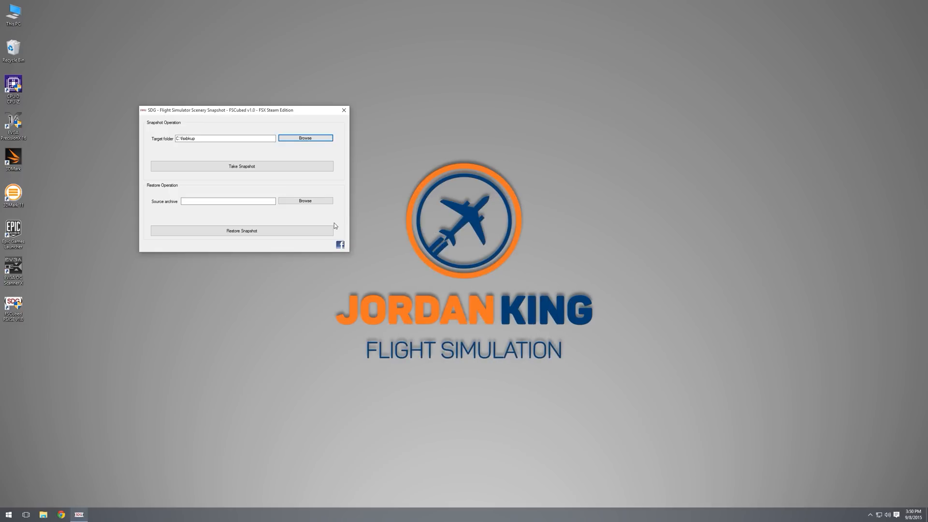
mouse_move(242, 166)
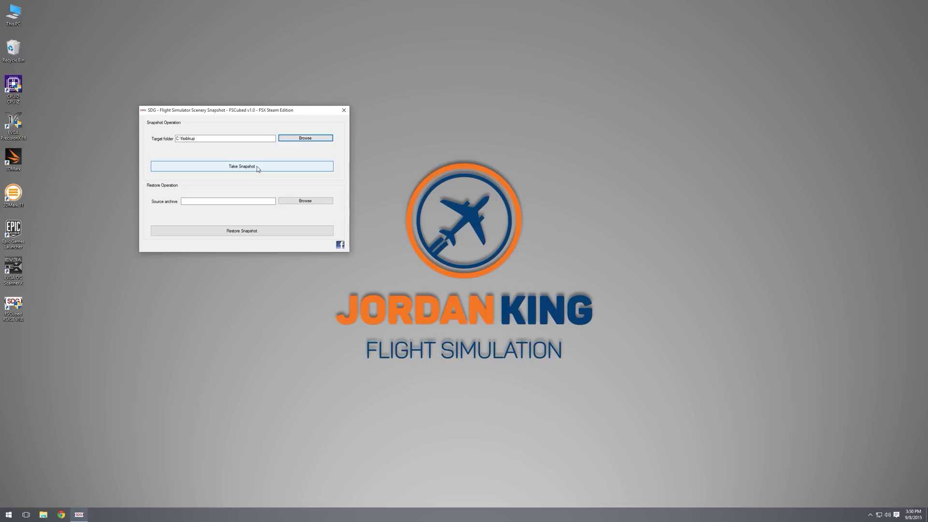
Start taking the scenery snapshot into C:\fsxbkup and let the progress run.
click(242, 165)
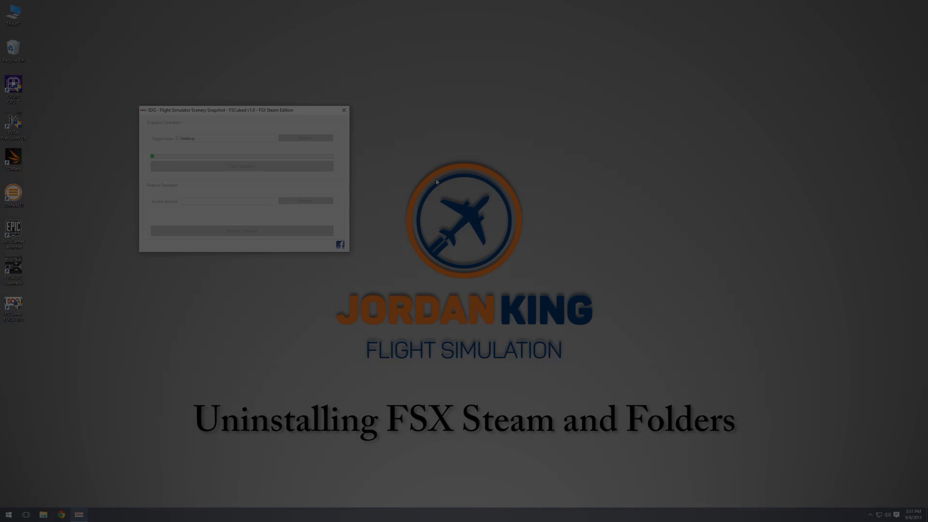
Delete Microsoft Flight Simulator X: Steam Edition's local content from the Steam Library, then close Steam.
click(343, 111)
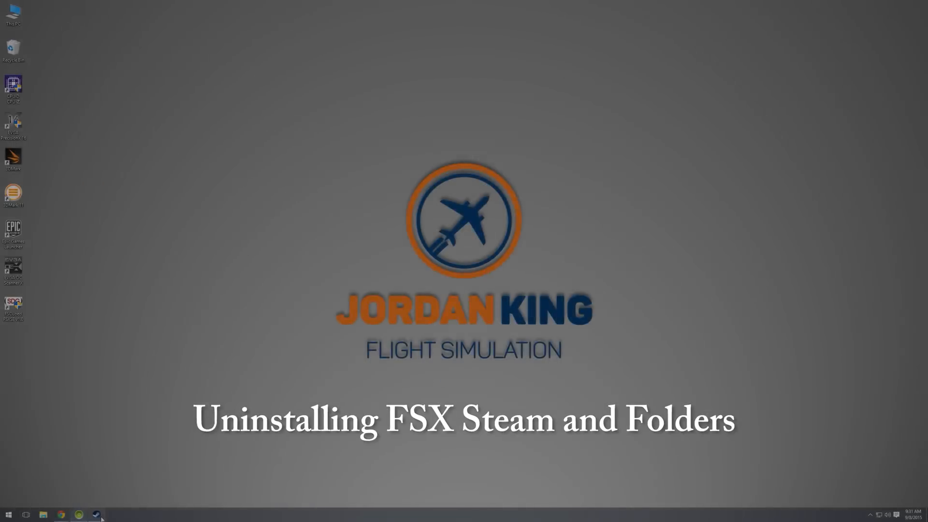
click(96, 514)
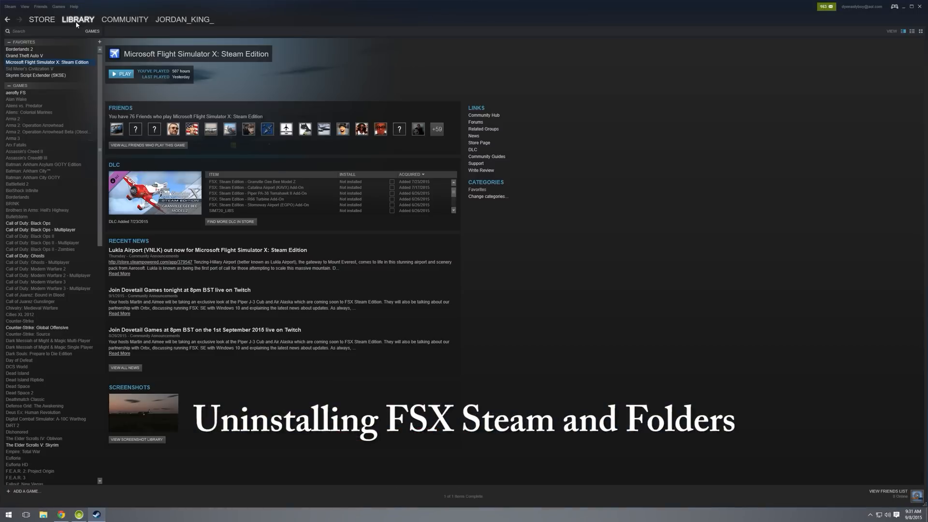
right_click(46, 62)
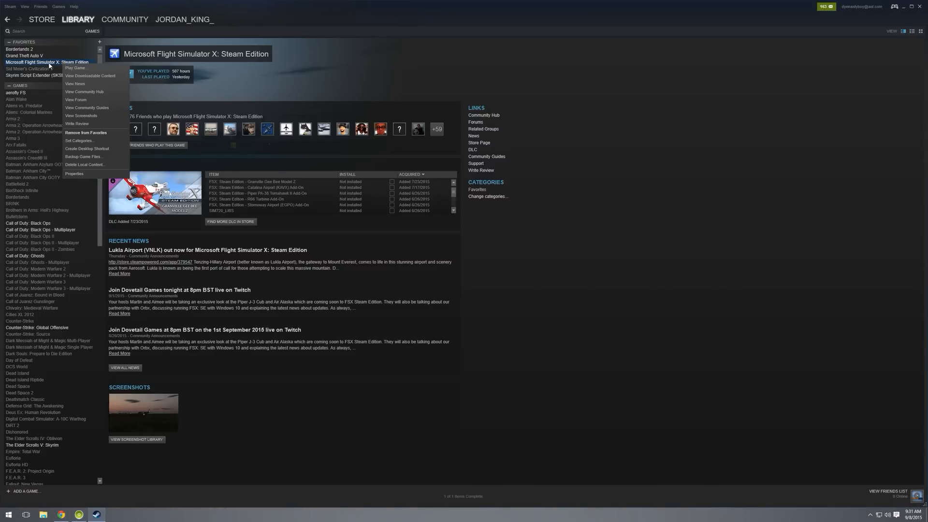
click(84, 165)
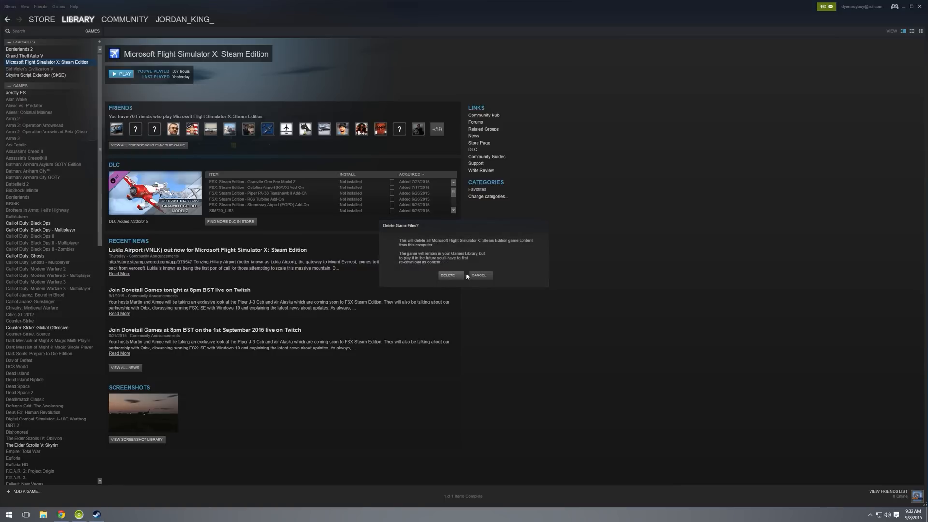
click(448, 275)
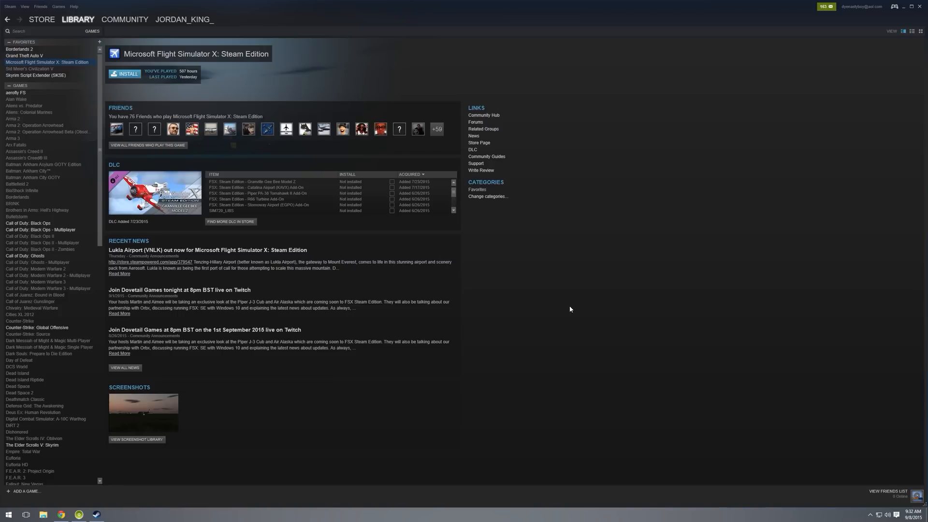
mouse_move(921, 9)
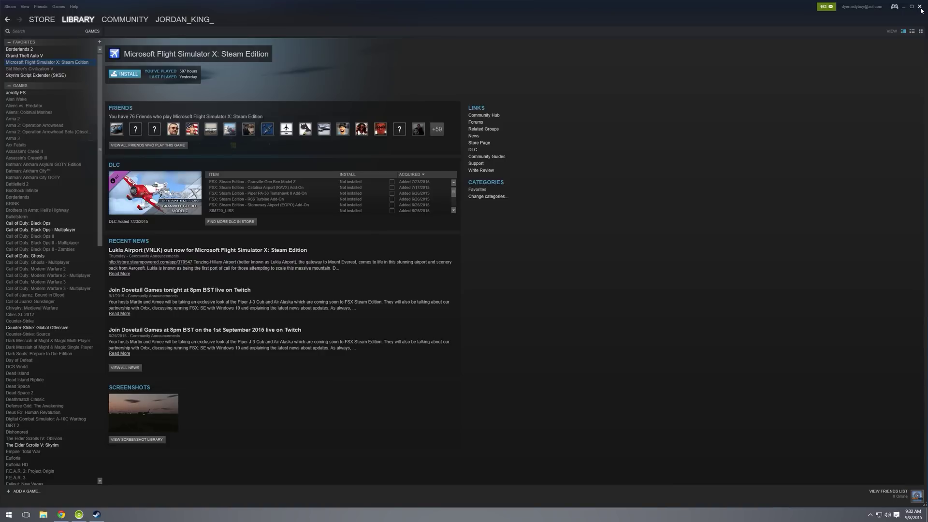
click(905, 7)
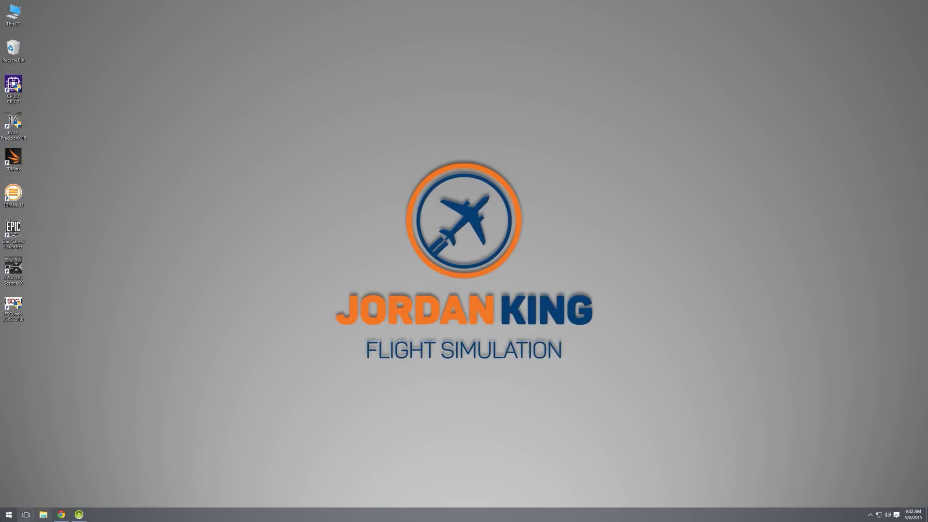
Clear out everything in C:\ProgramData\Microsoft\FSX and return to the top of Local Disk (C:).
click(43, 514)
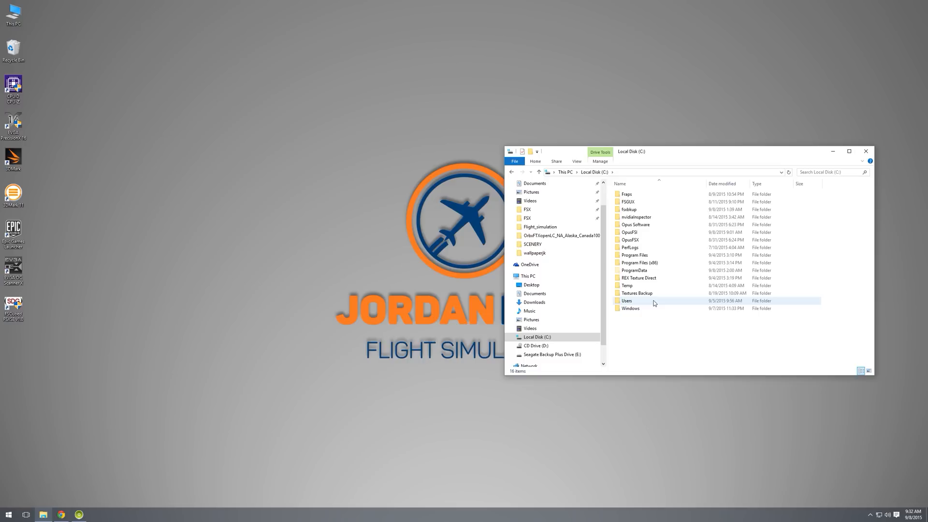
click(634, 269)
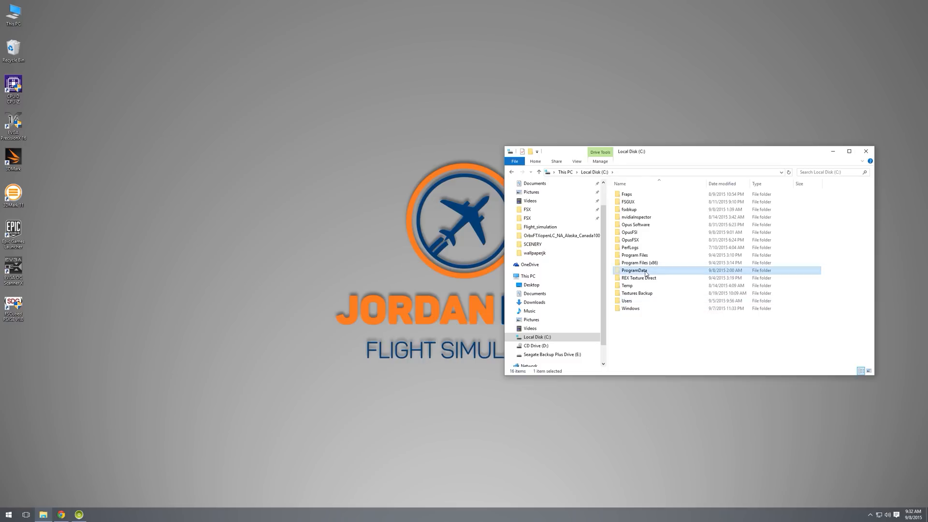
double_click(634, 270)
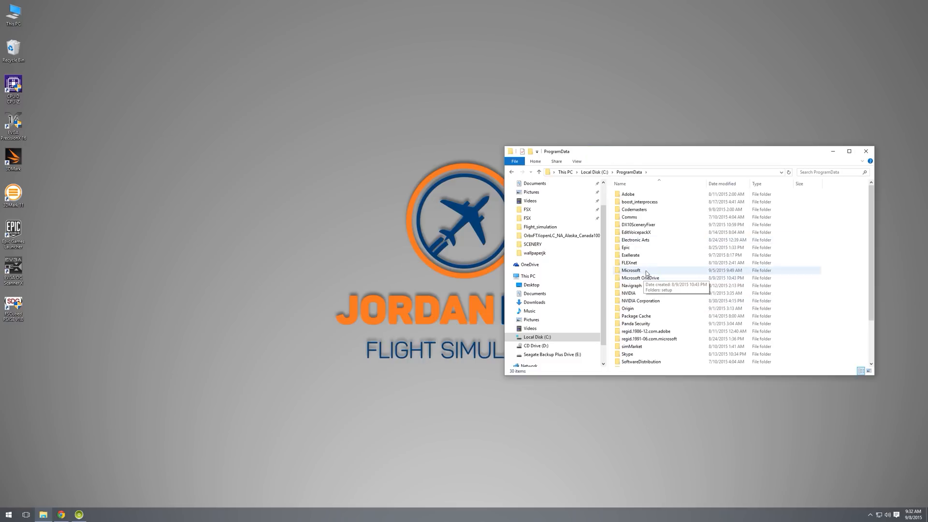
double_click(631, 270)
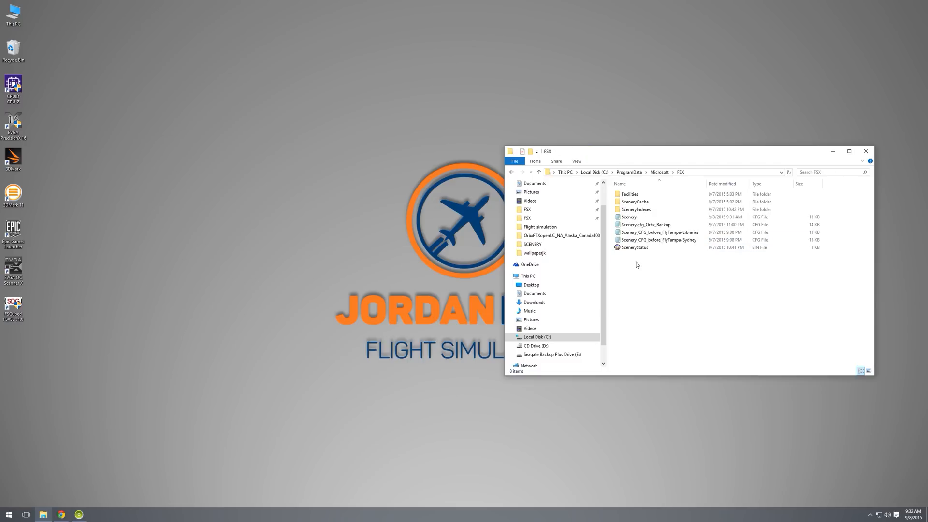
mouse_move(673, 289)
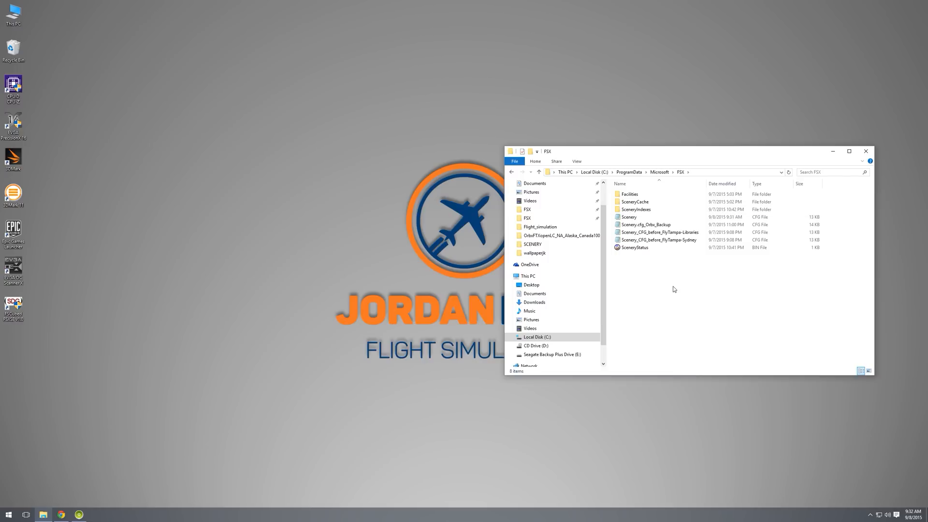
key(ctrl+a)
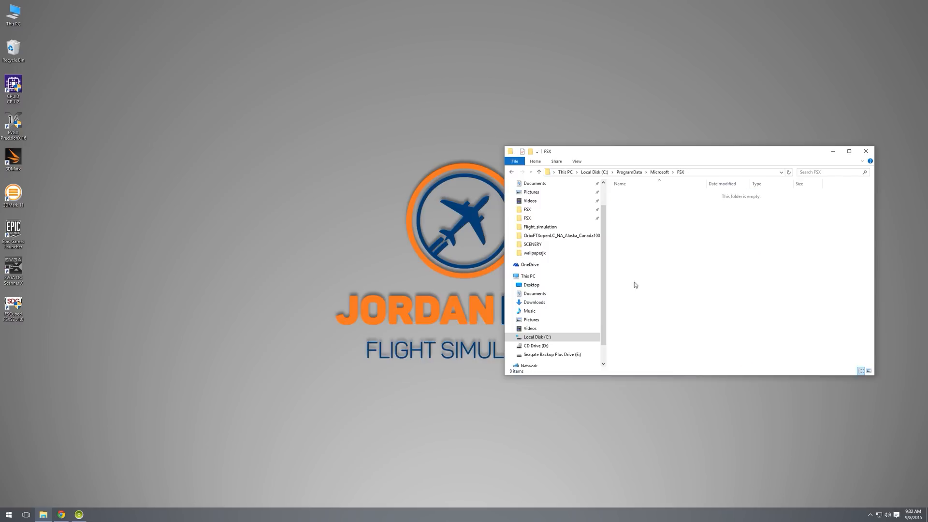
click(628, 172)
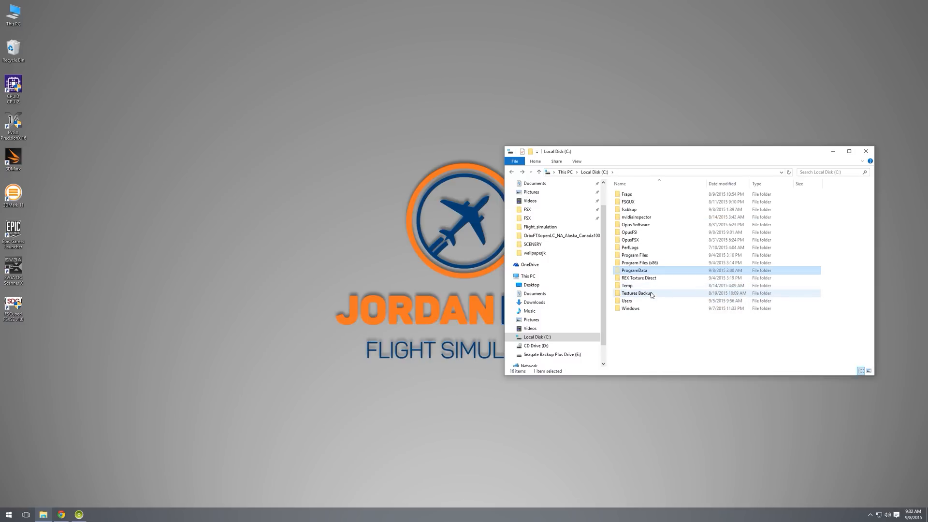
Check the FSX folder under Users AppData\Roaming\Microsoft and go back up to AppData.
double_click(639, 262)
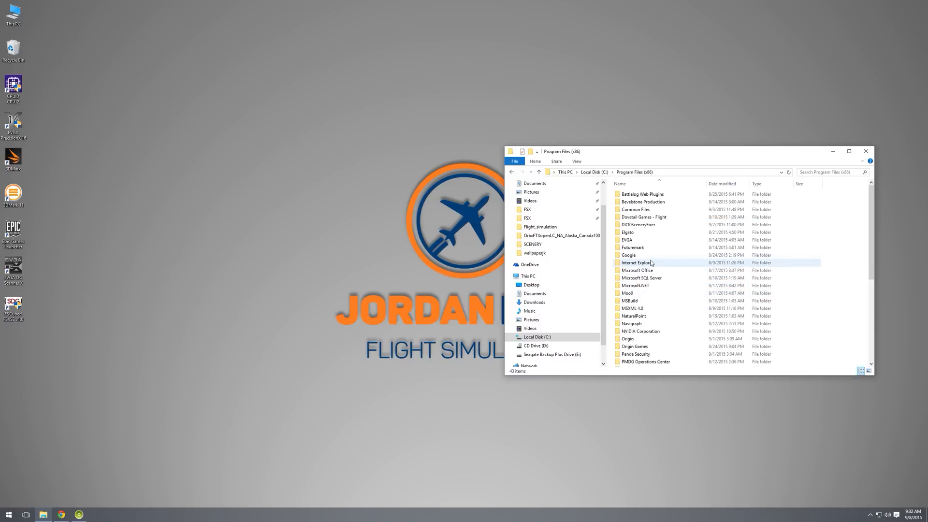
scroll(down, 3)
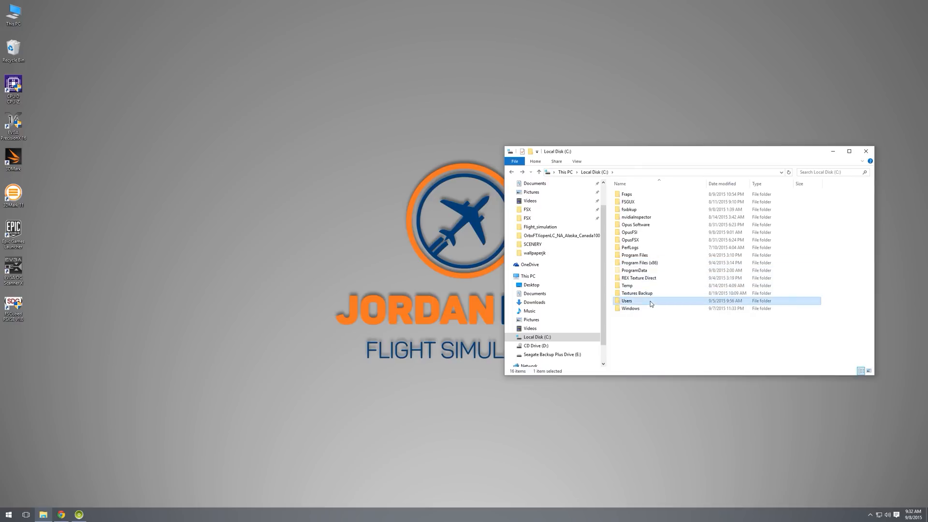
double_click(626, 301)
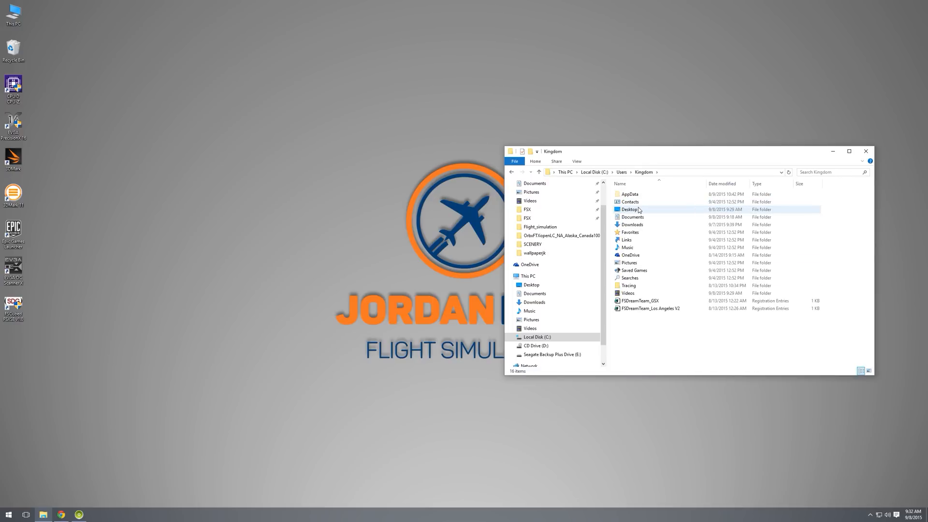
double_click(629, 194)
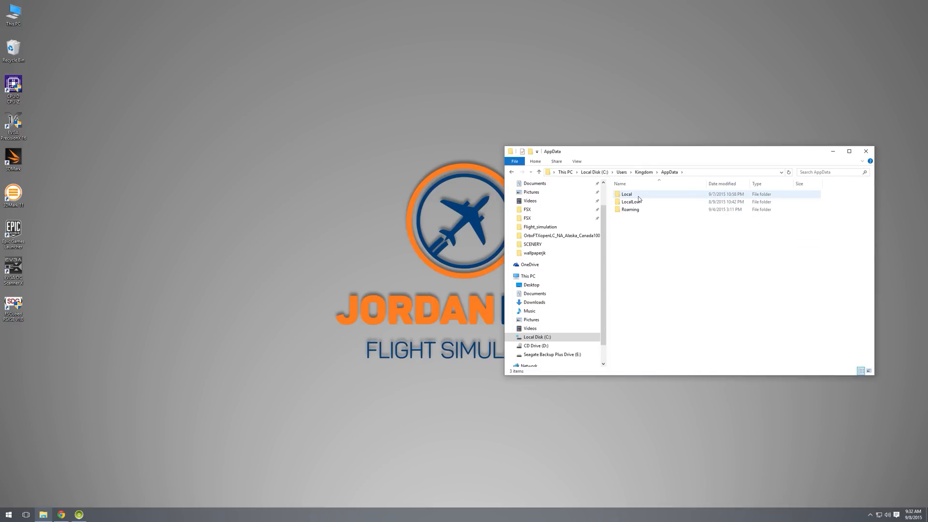
double_click(629, 209)
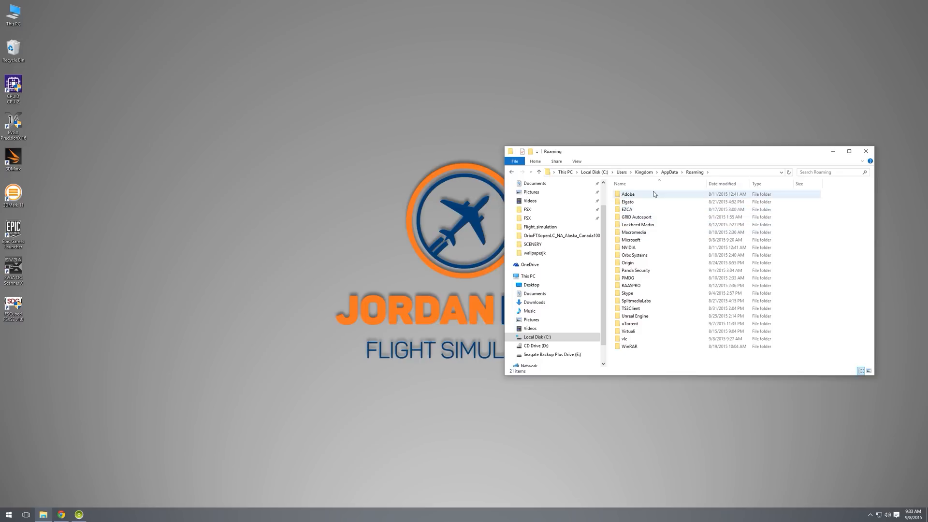
mouse_move(637, 225)
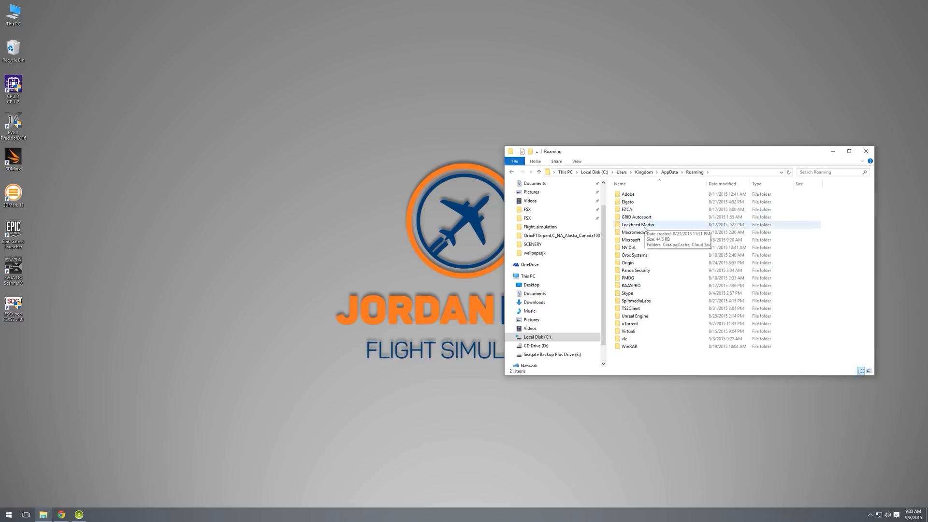
double_click(631, 239)
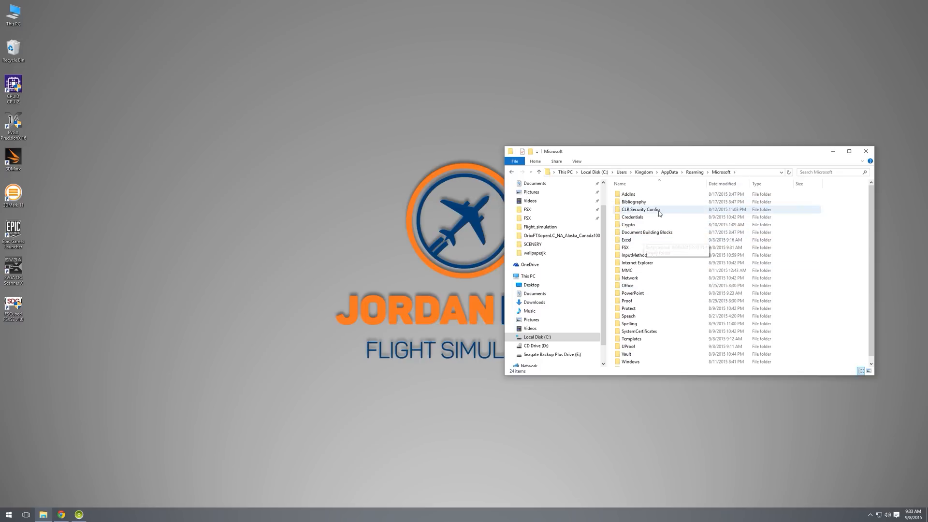
double_click(625, 246)
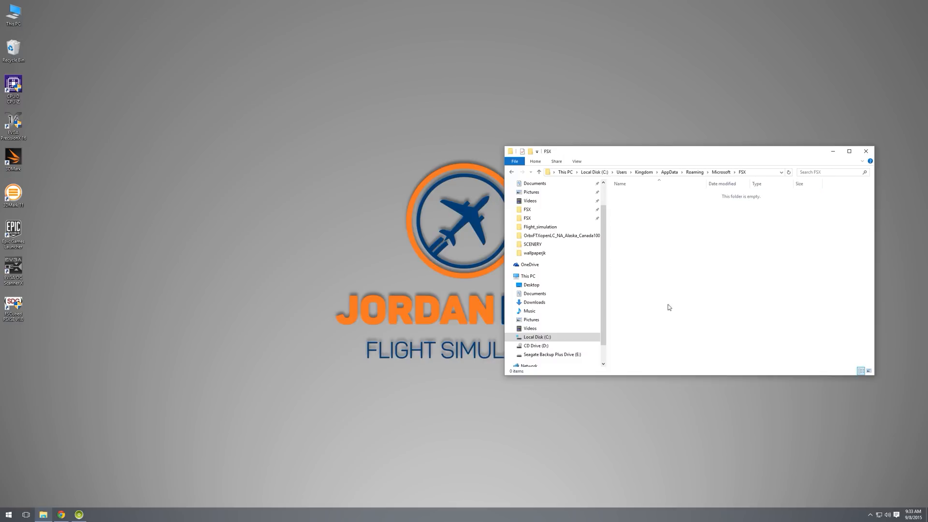
click(694, 172)
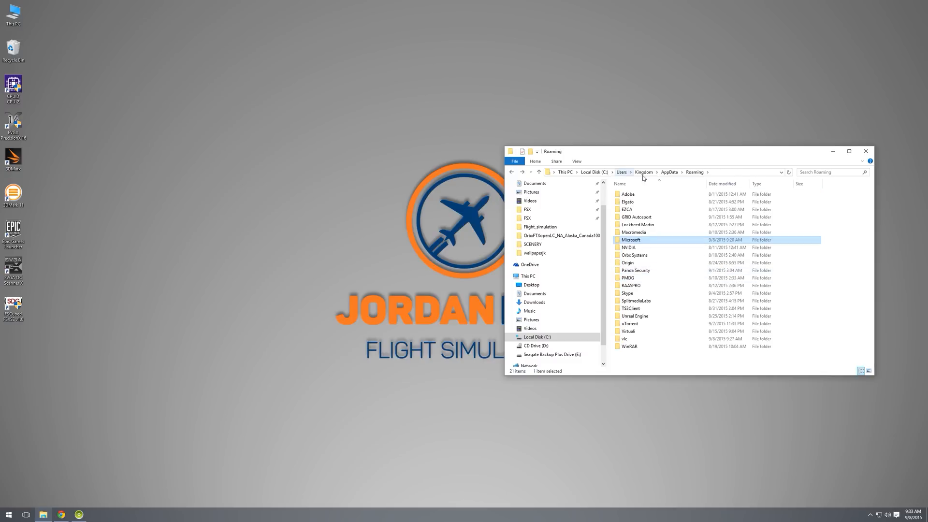
click(668, 172)
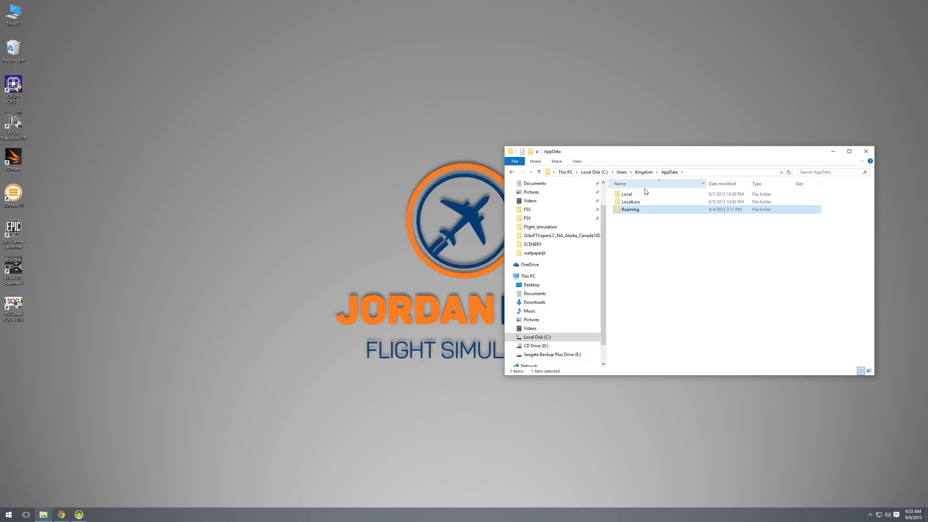
Delete the Shaders and Shaders10 folders from AppData\Local\Microsoft\FSX.
double_click(627, 193)
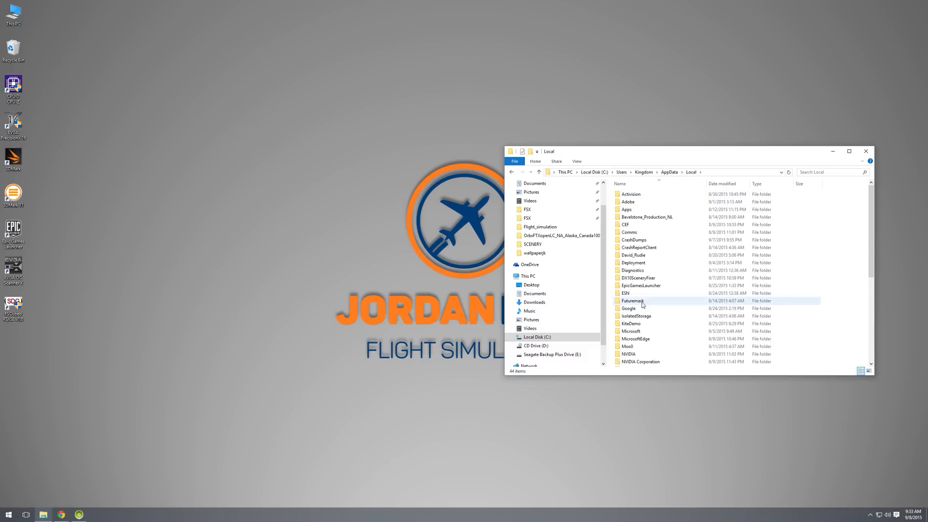
scroll(down, 3)
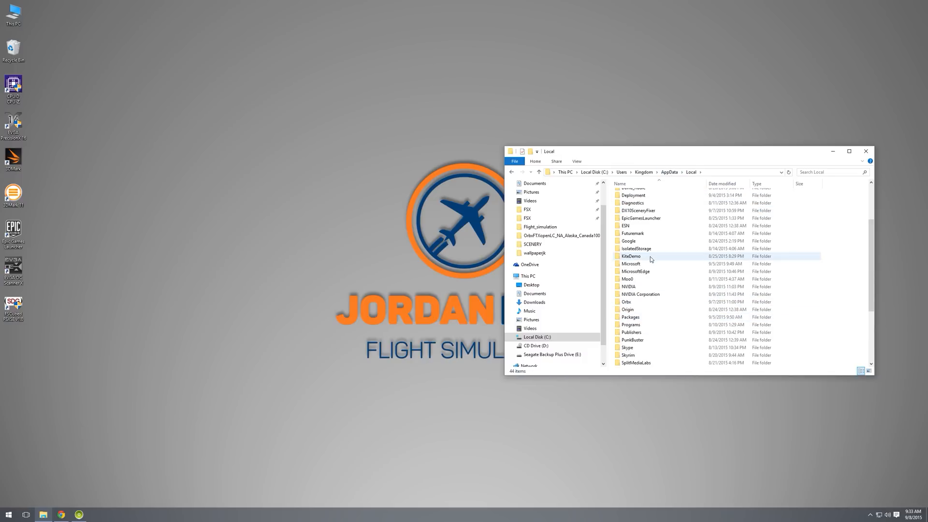
double_click(630, 263)
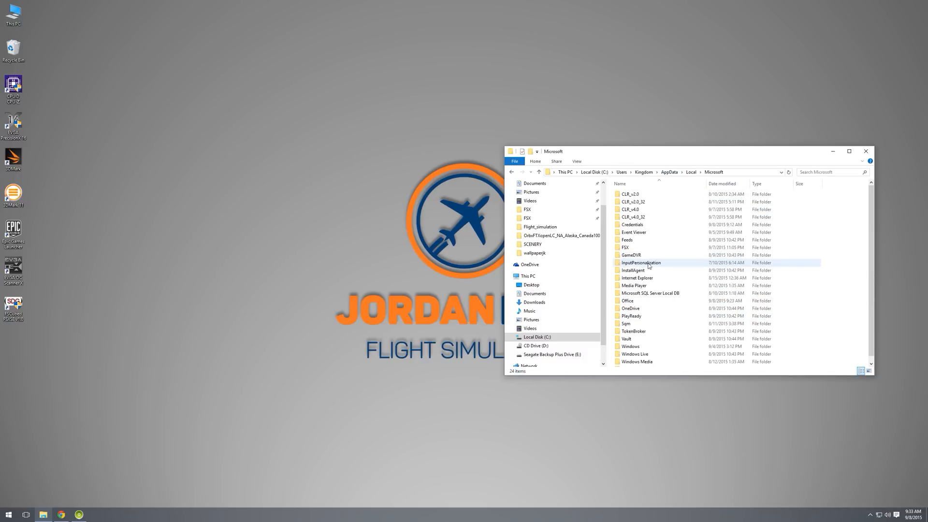
double_click(626, 247)
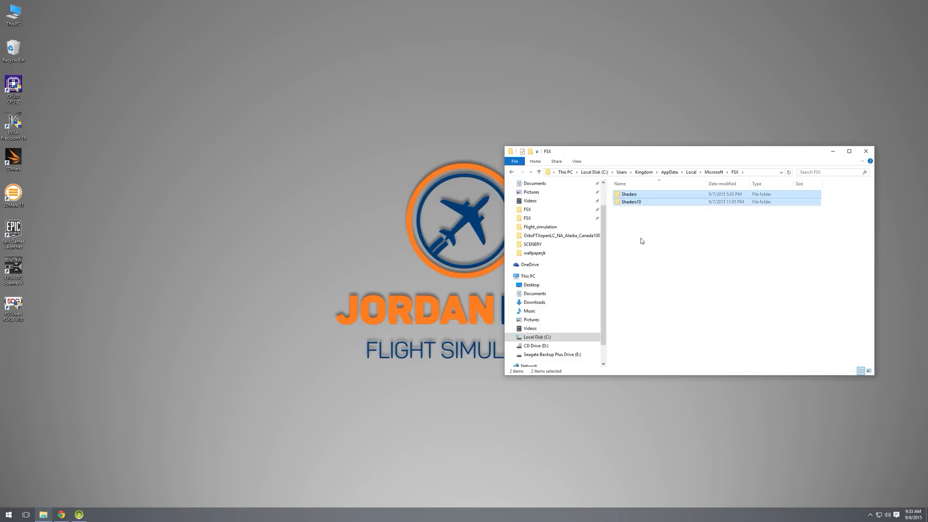
key(Delete)
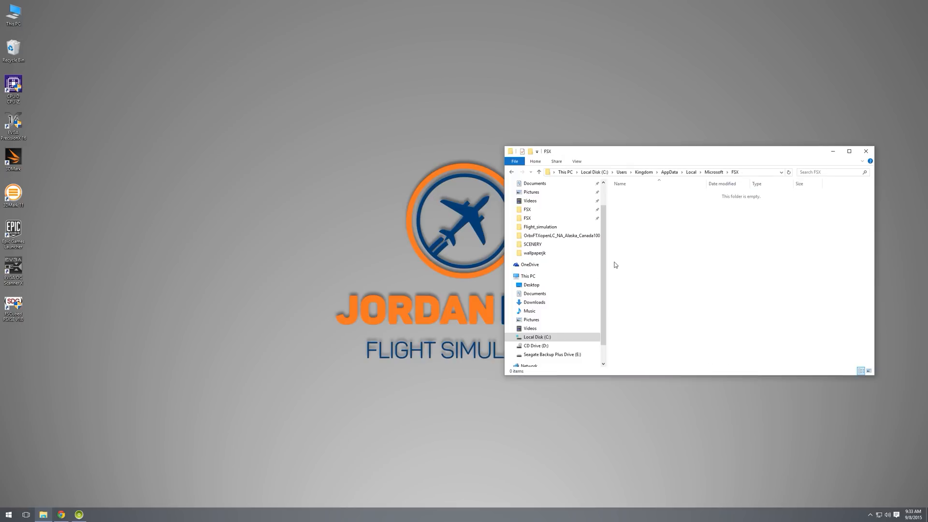
Send everything in Program Files (x86)\Steam\steamapps\common\FSX to the Recycle Bin.
click(537, 336)
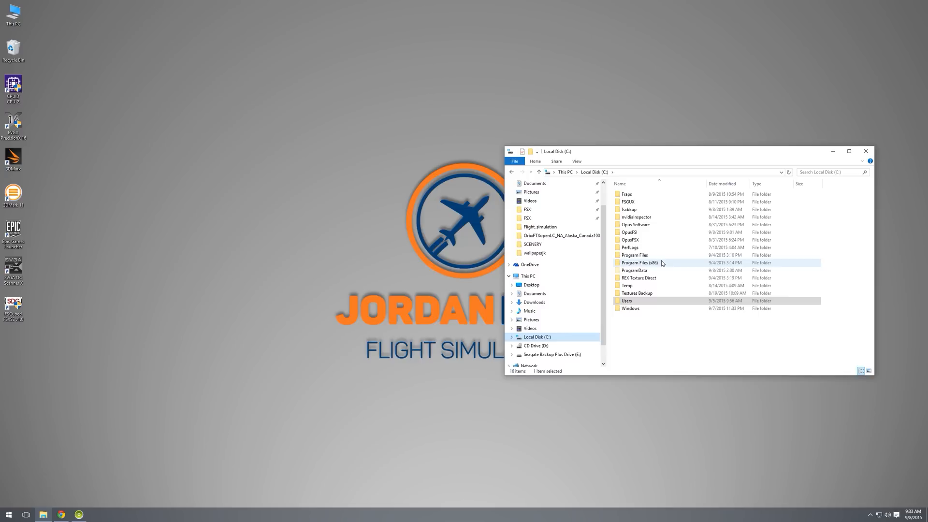
mouse_move(640, 262)
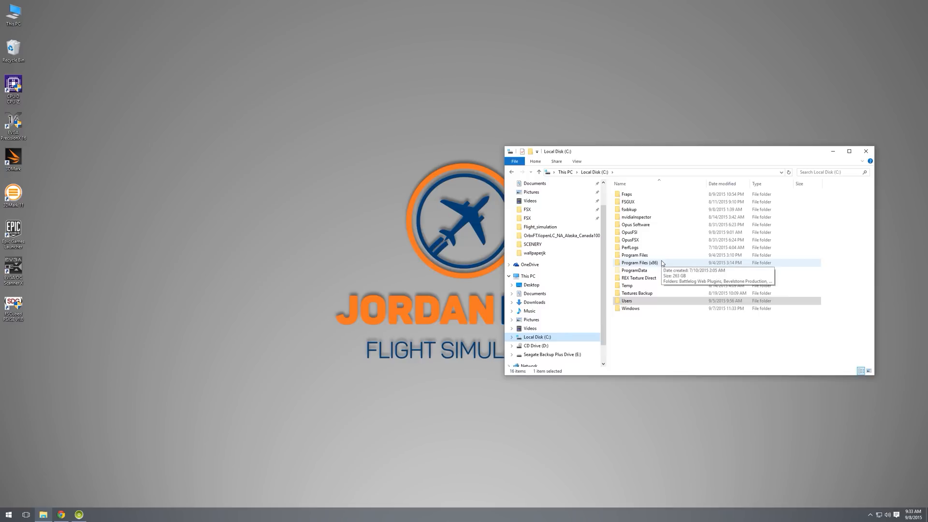
double_click(639, 262)
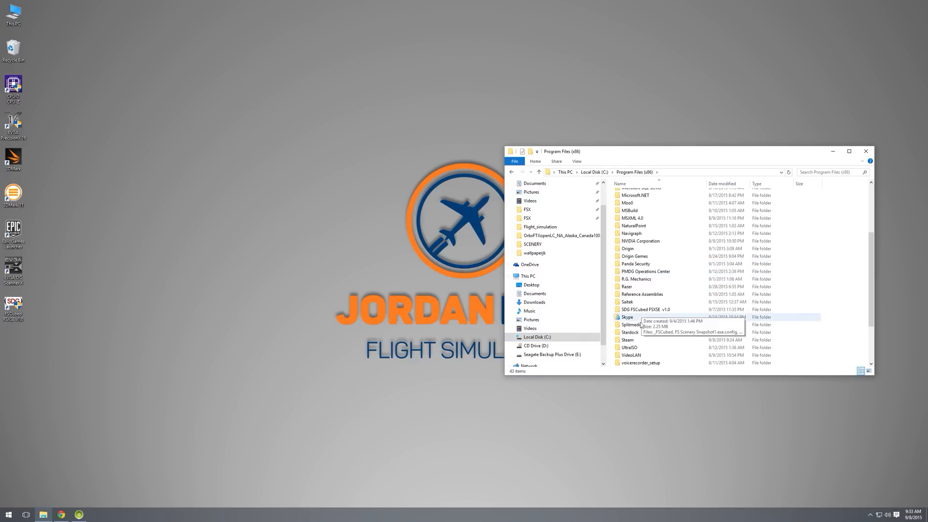
double_click(626, 339)
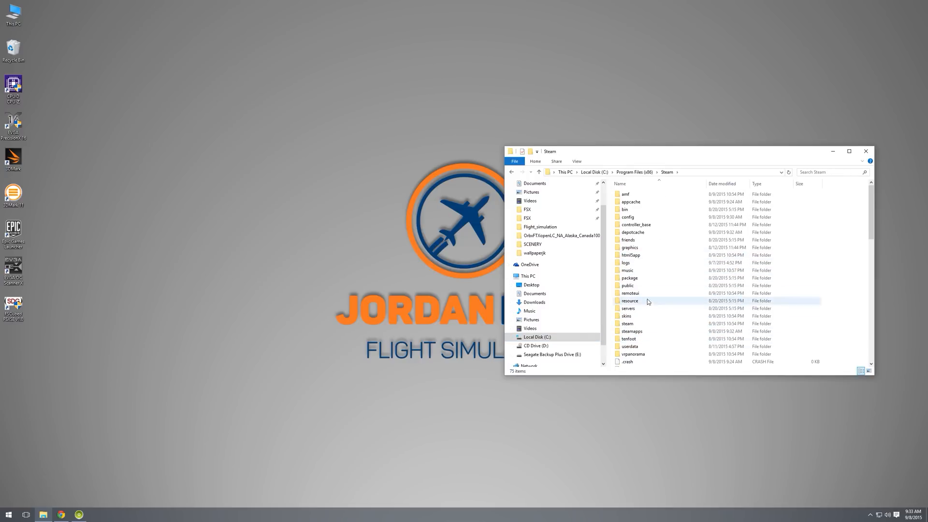
double_click(627, 331)
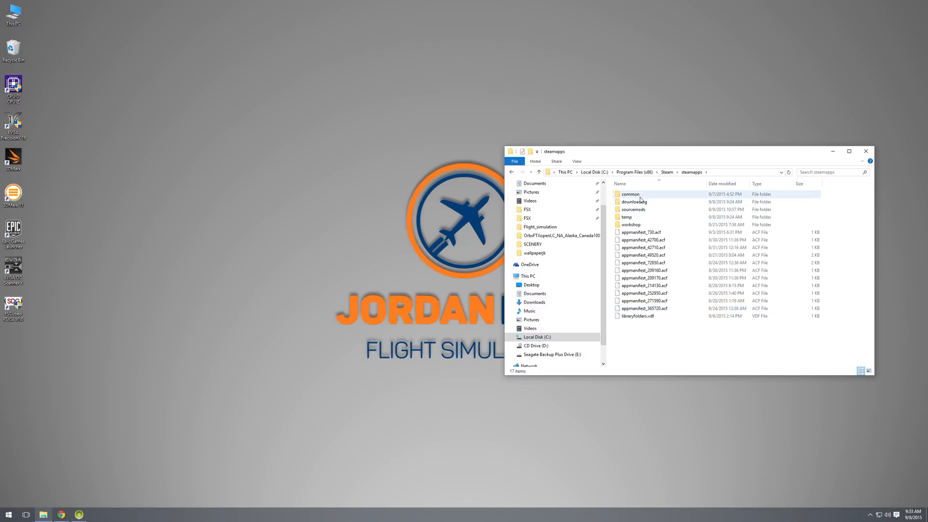
double_click(629, 194)
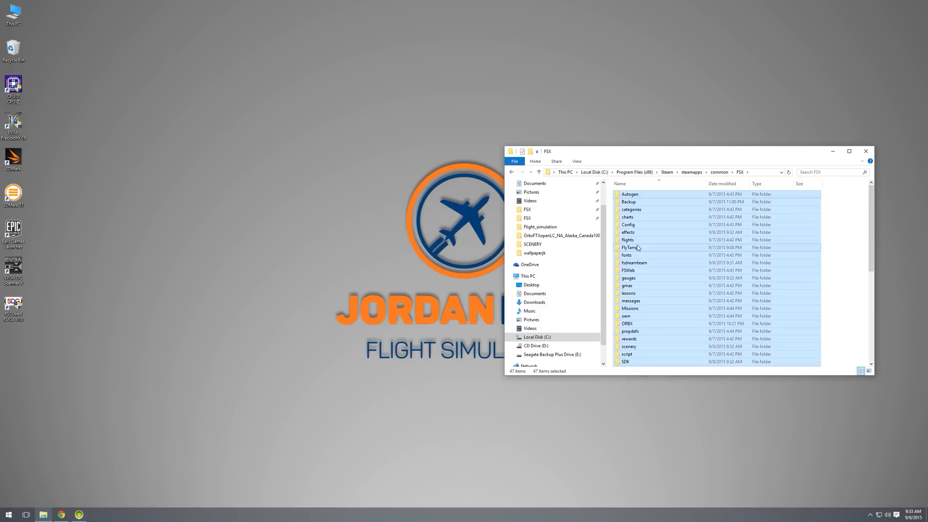
key(Delete)
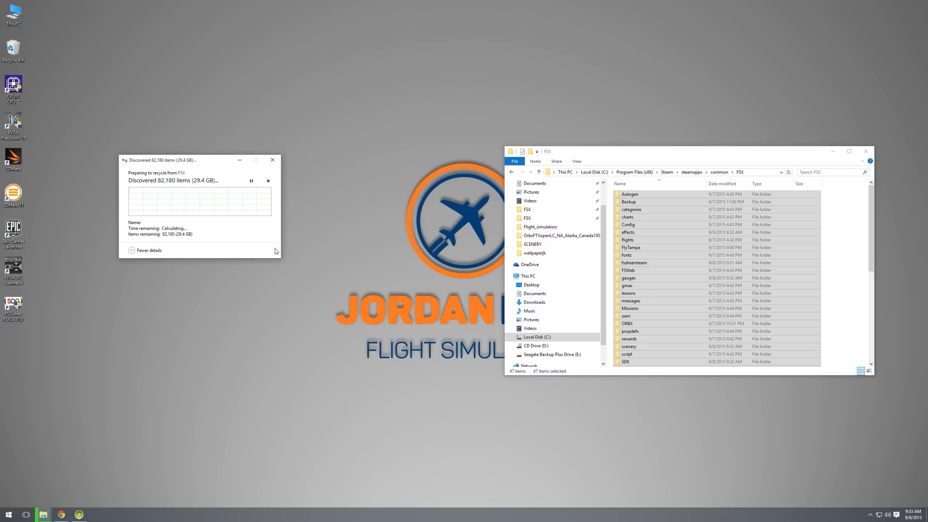
Go to Documents and select the Flight Simulator X Files and Steam Edition files folders.
click(533, 294)
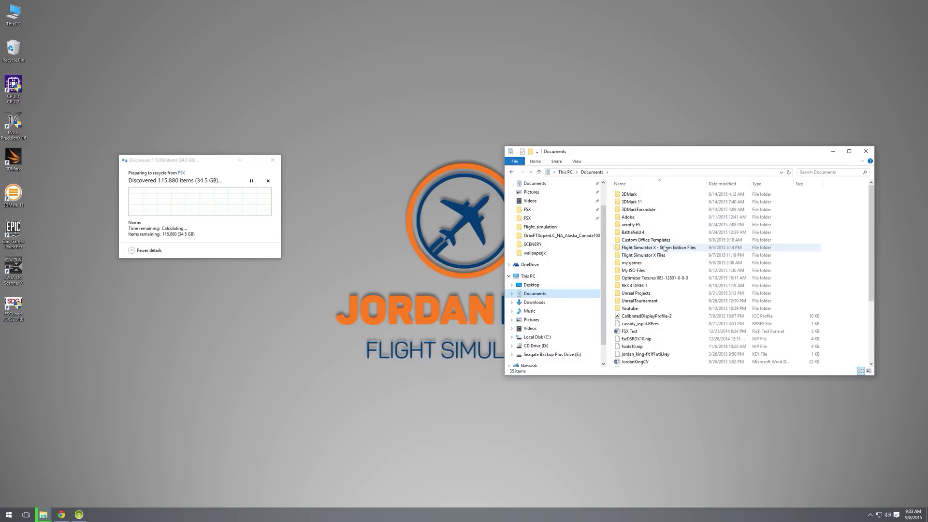
click(643, 255)
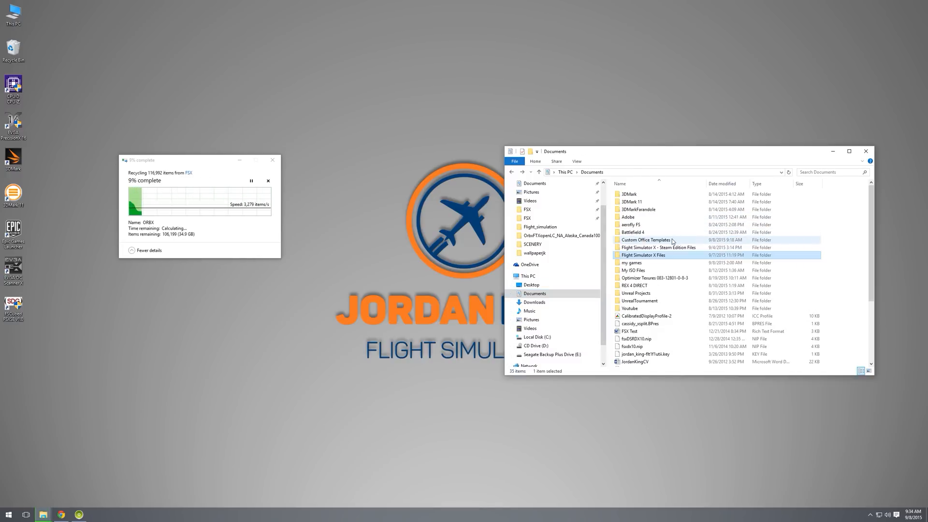
double_click(644, 255)
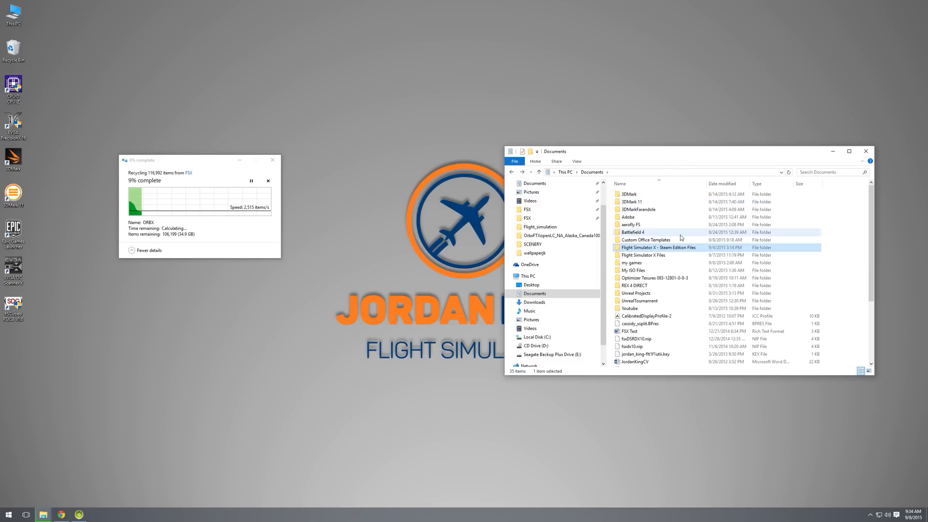
mouse_move(659, 247)
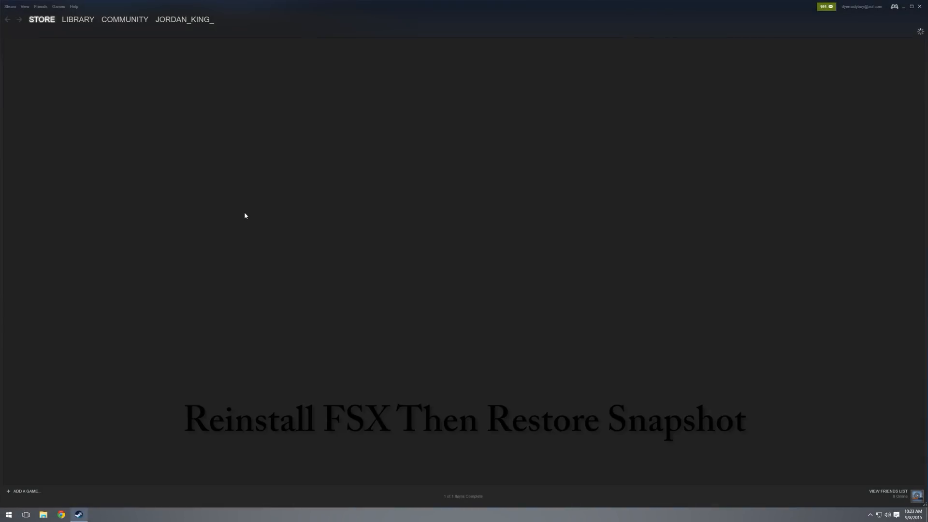
Close the Steam library and launch FSCubed from its desktop shortcut.
click(78, 20)
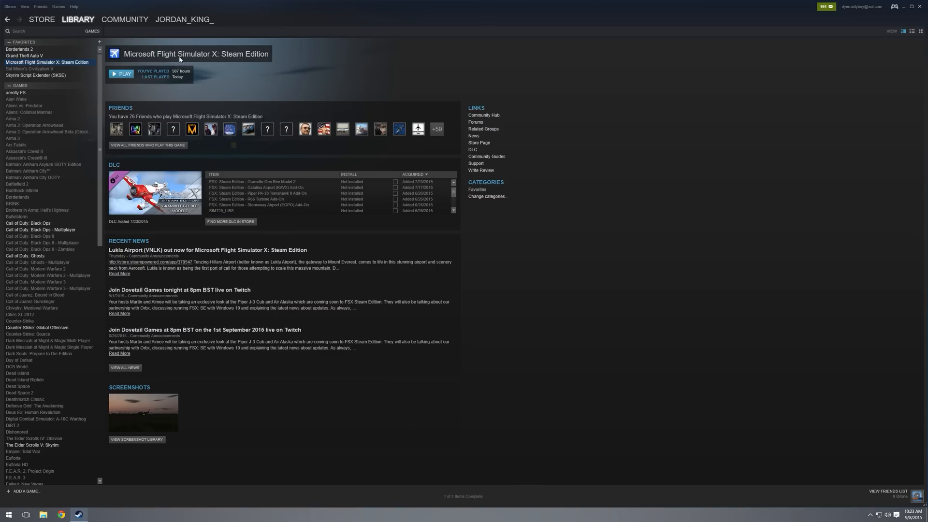
mouse_move(404, 76)
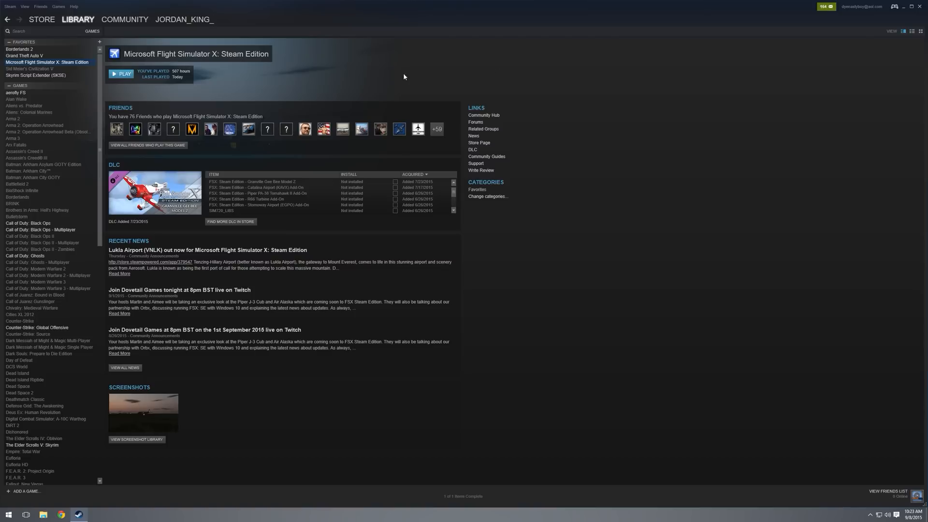
mouse_move(922, 9)
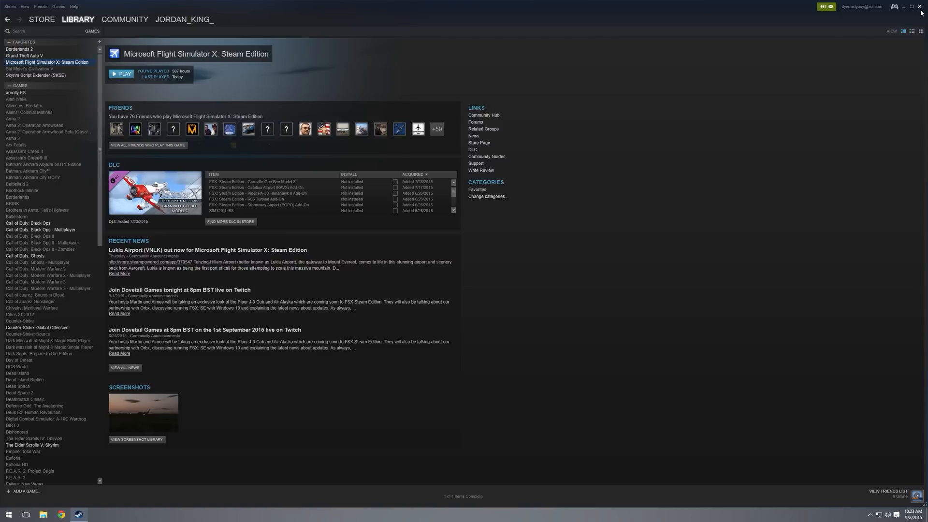
click(903, 6)
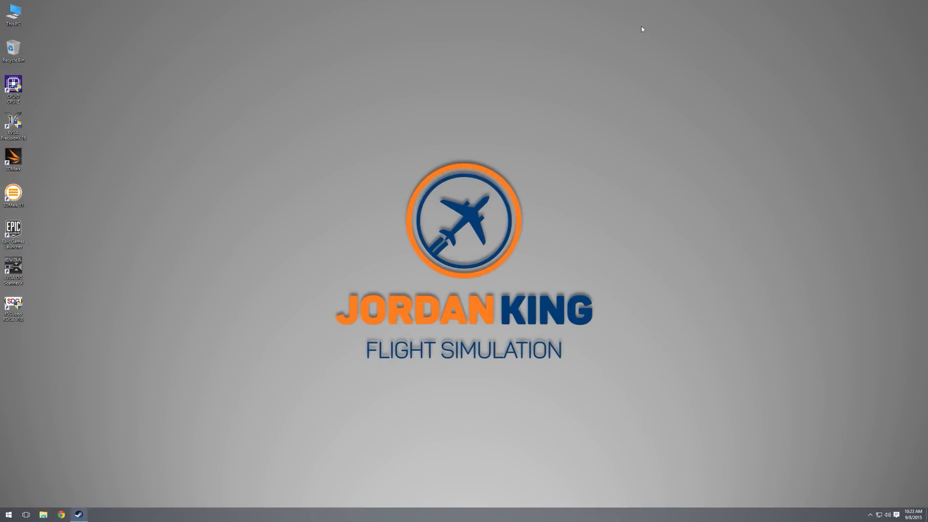
right_click(13, 305)
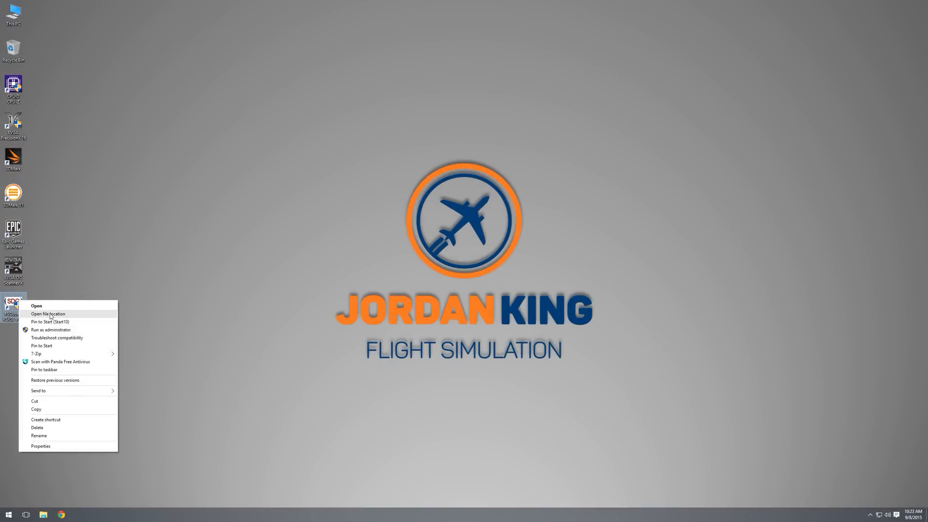
click(36, 306)
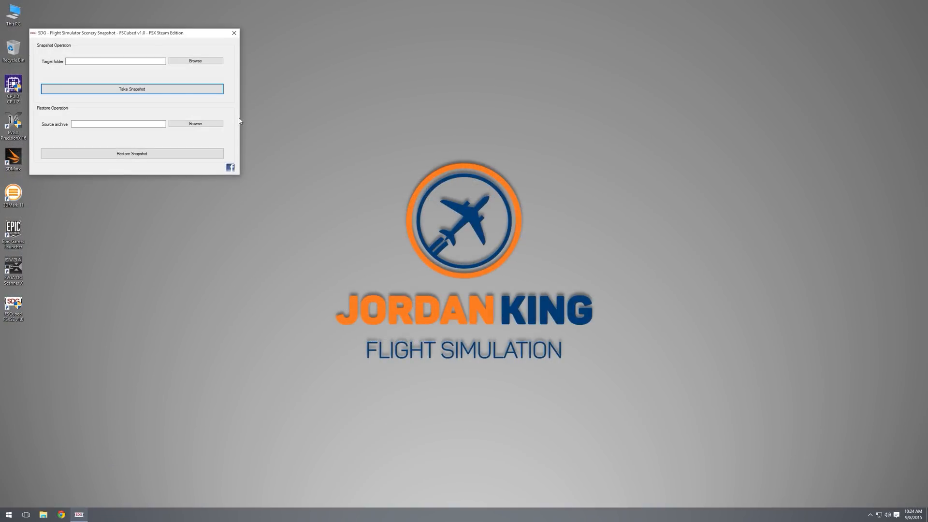
mouse_move(148, 117)
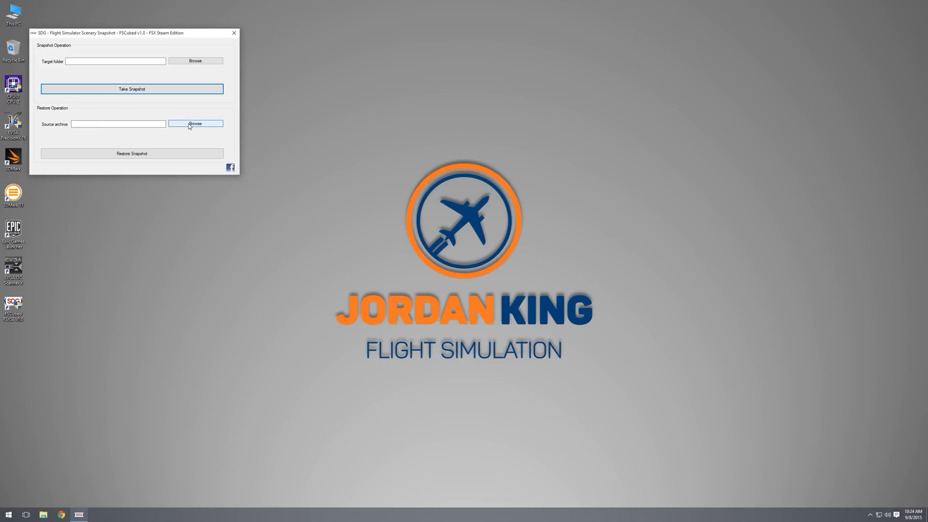
Load the .fs3 snapshot archive from C:\fsxbkup as the source and start Restore Snapshot.
click(195, 124)
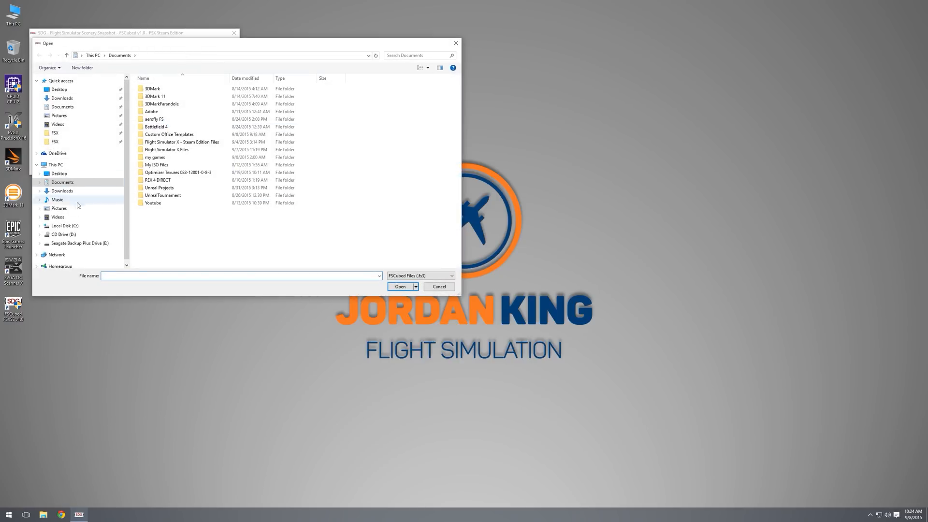
mouse_move(77, 225)
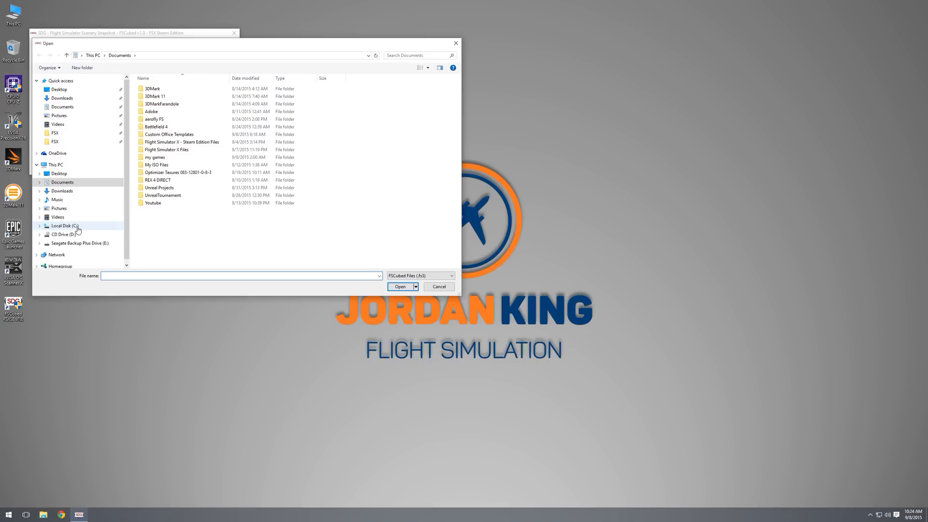
click(64, 226)
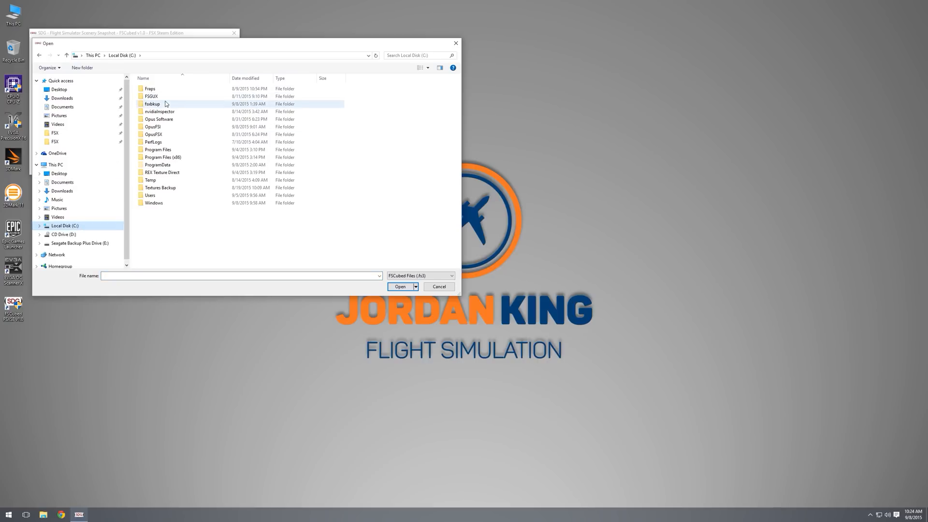
double_click(152, 104)
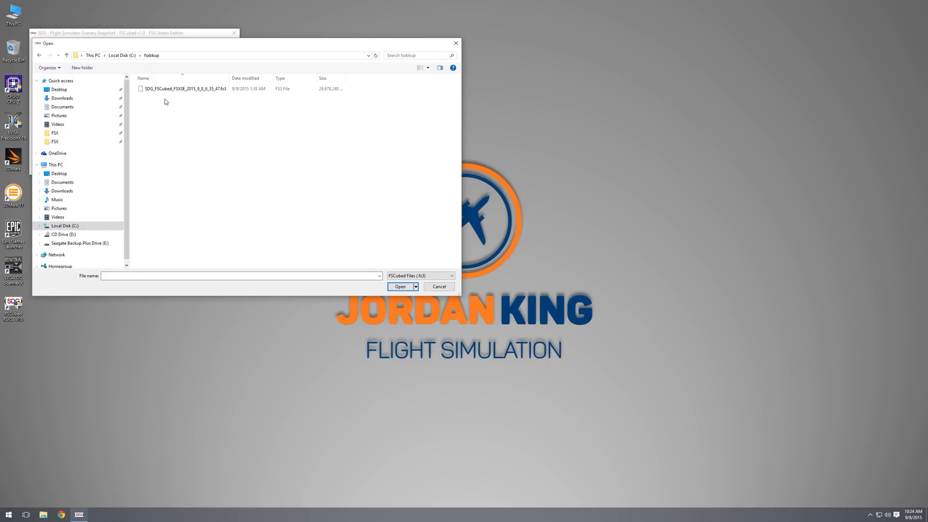
click(184, 88)
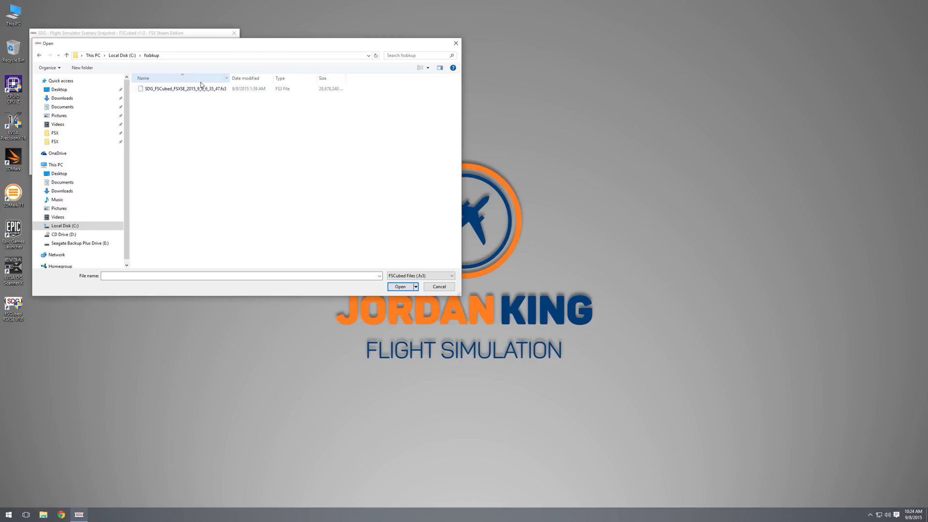
click(399, 286)
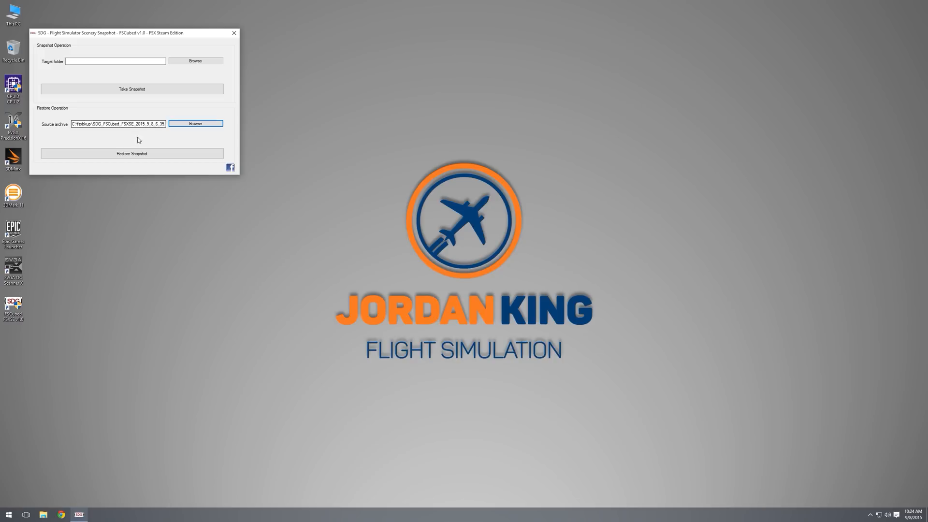
click(132, 154)
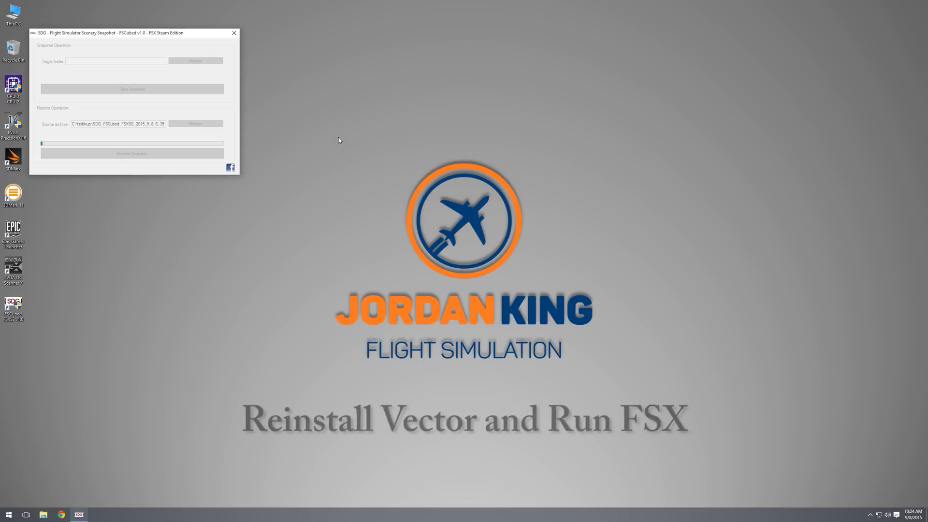
Close FSCubed after the restore and start FTX Central 2 from the desktop.
click(233, 33)
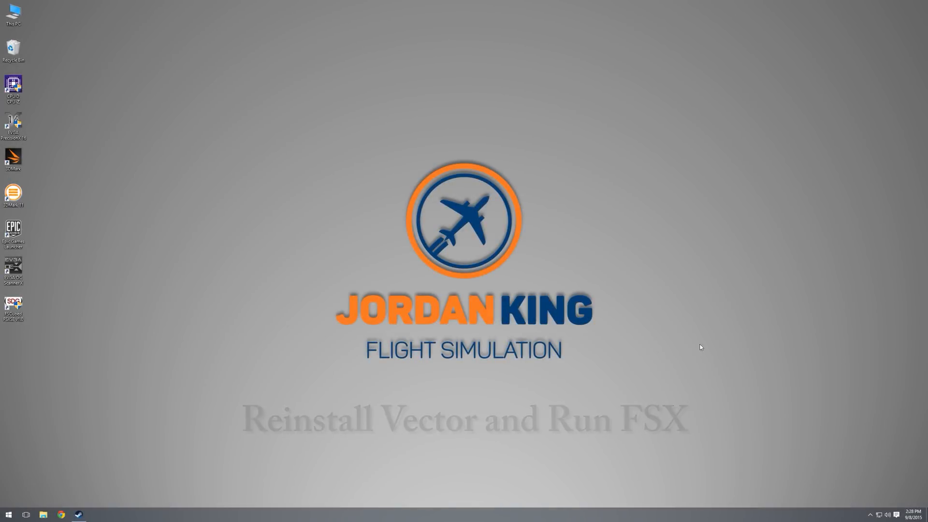
click(7, 514)
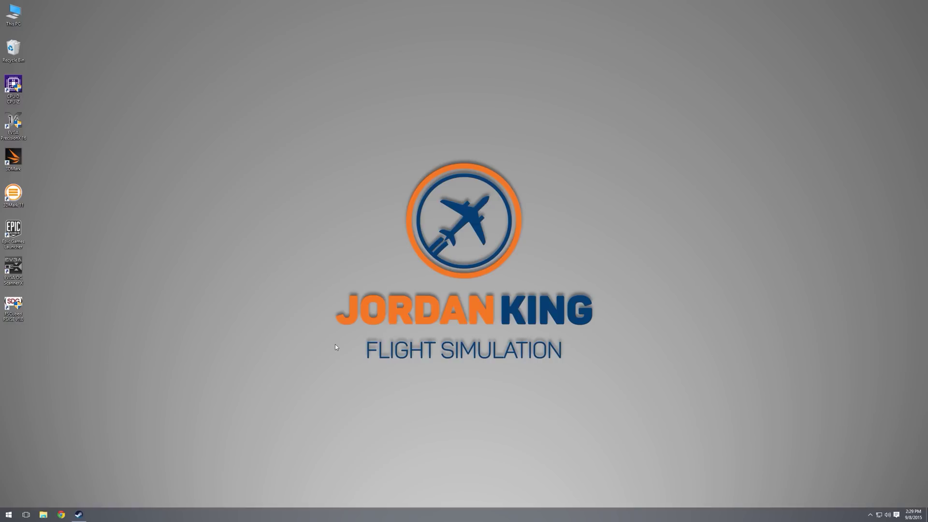
click(95, 514)
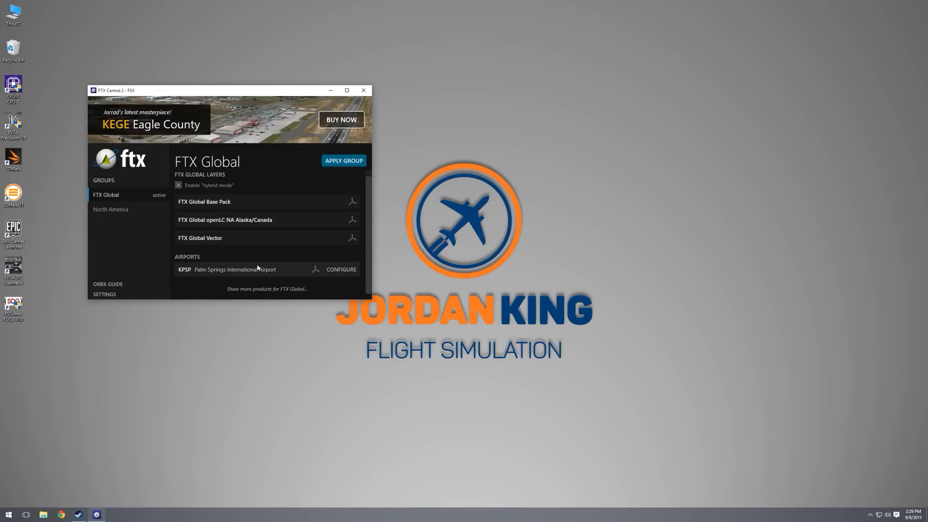
mouse_move(251, 273)
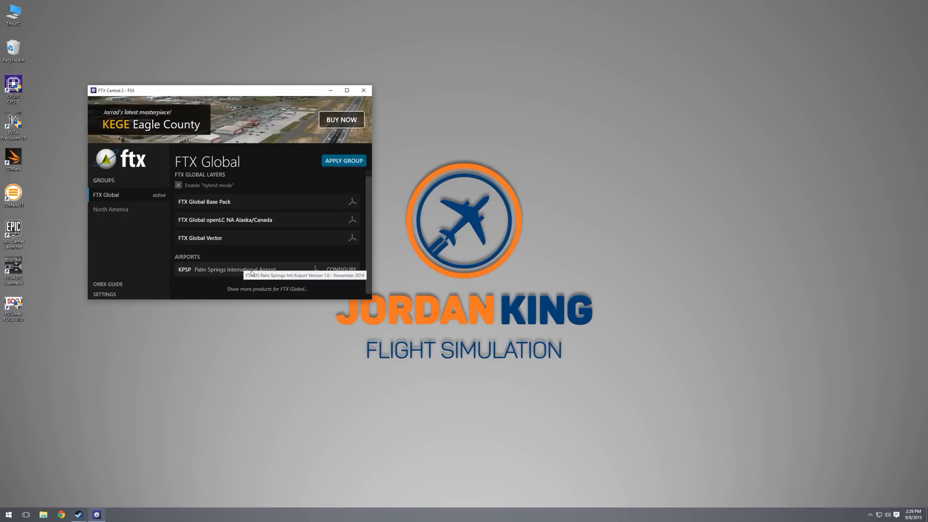
mouse_move(233, 270)
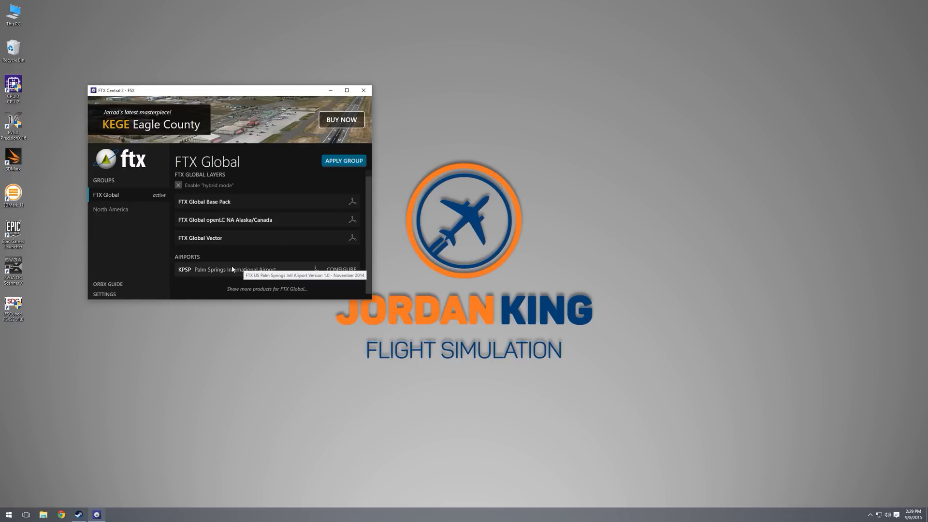
mouse_move(233, 270)
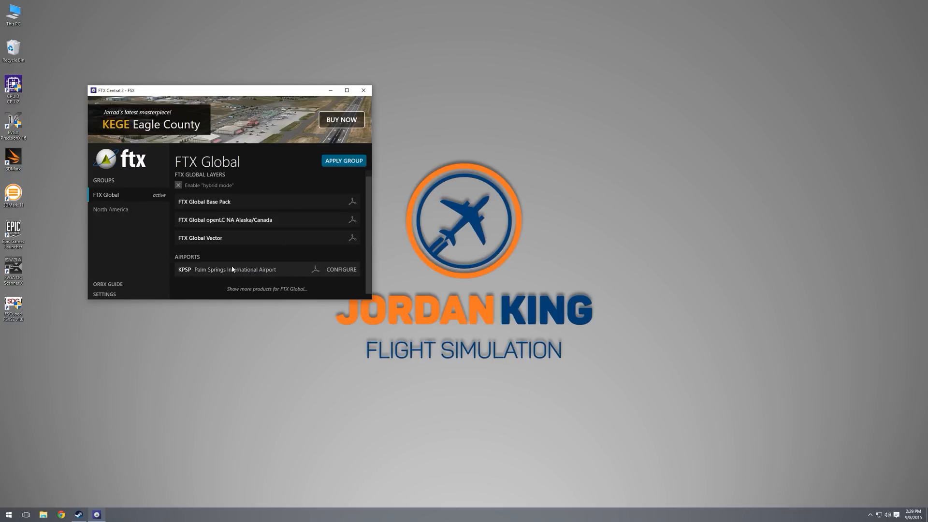
mouse_move(191, 250)
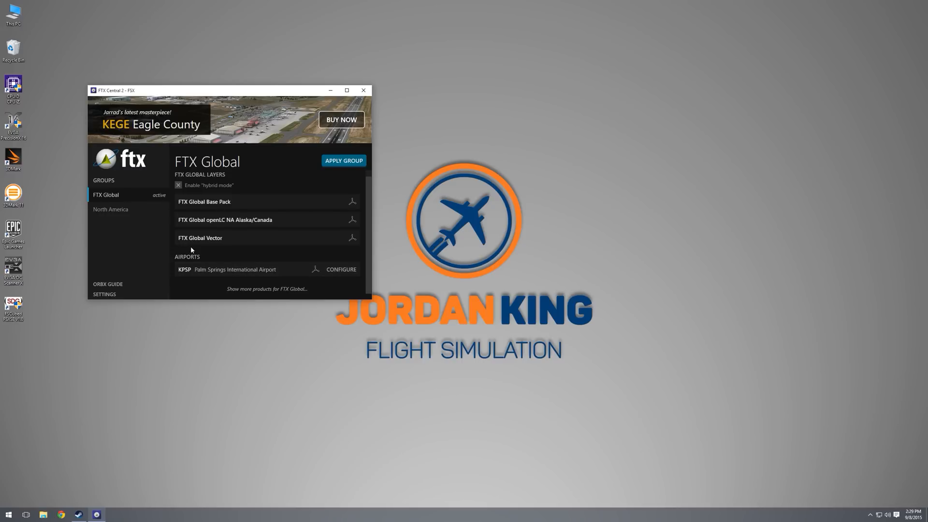
From FTX Central Settings > Tools, start the FTX Global VECTOR Configuration Tool.
click(104, 294)
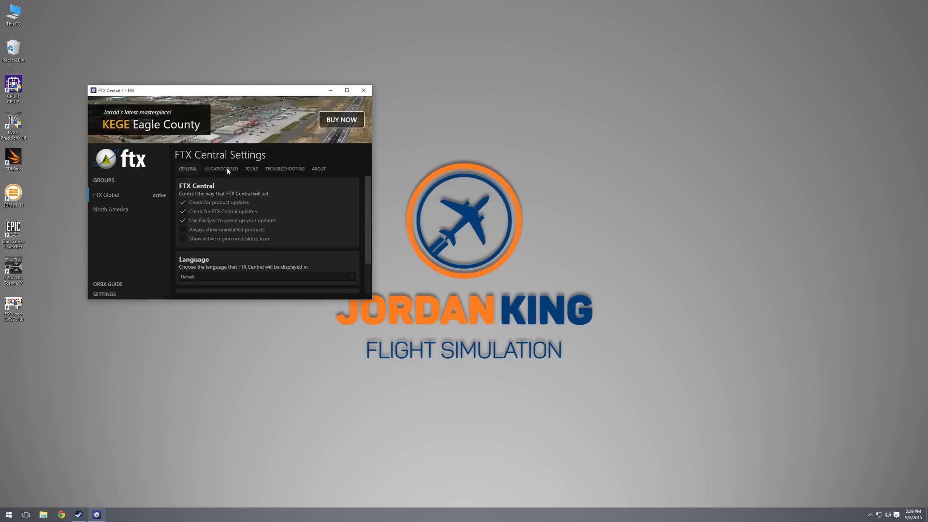
click(252, 168)
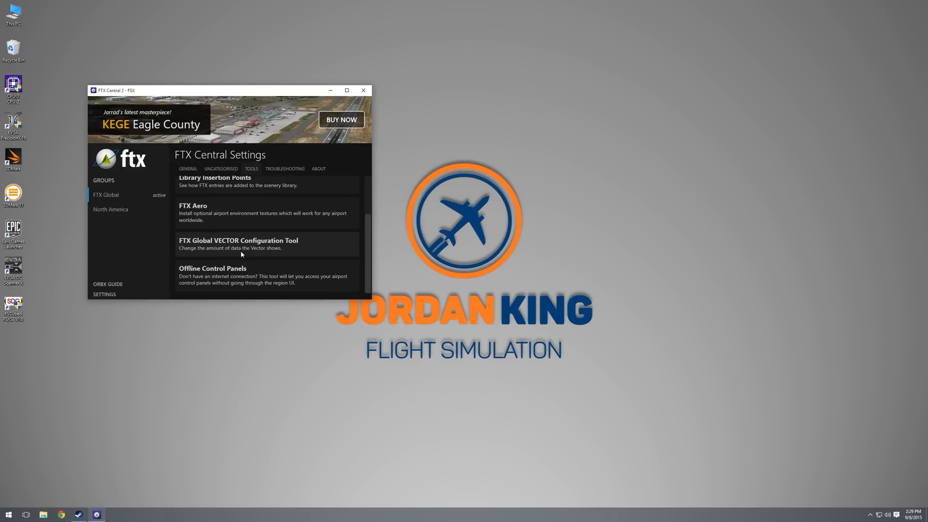
click(239, 244)
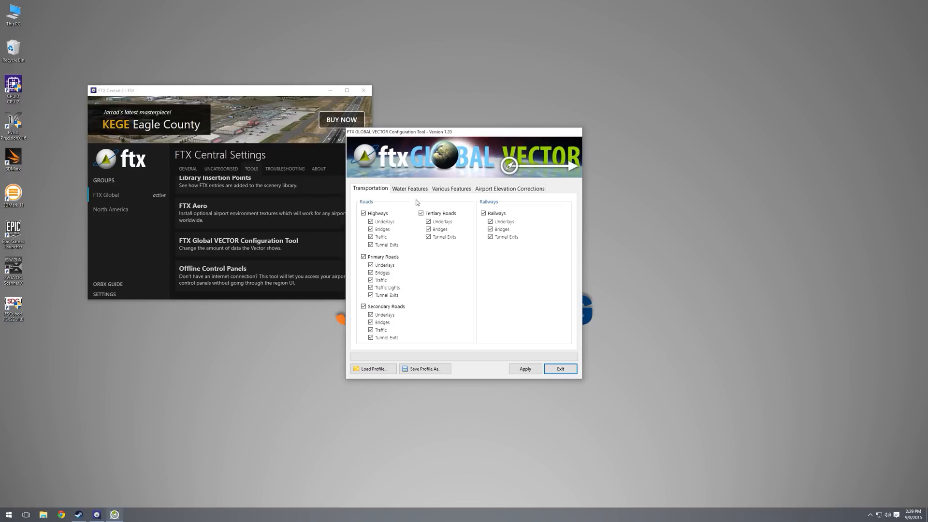
Review the Various Features layers, then the Airport Elevation Corrections page of FTX Global Vector.
click(452, 189)
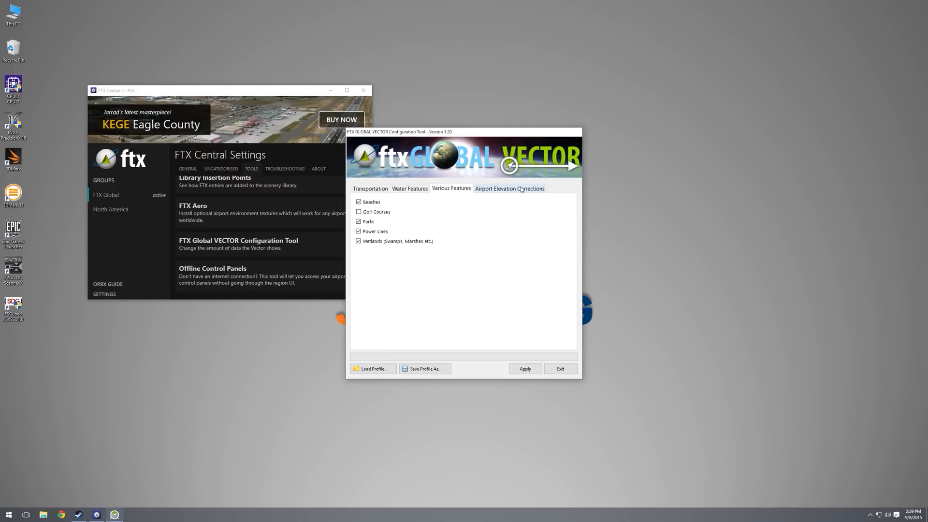
click(510, 188)
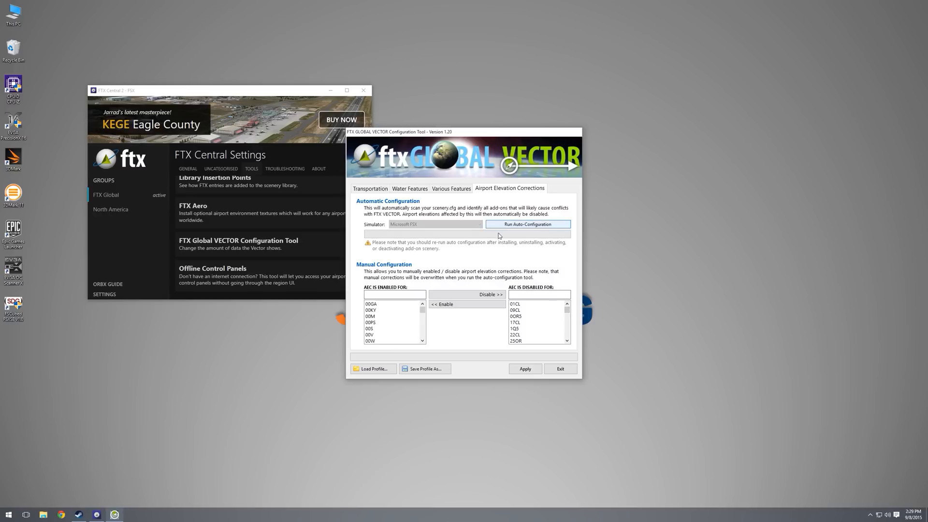
mouse_move(517, 314)
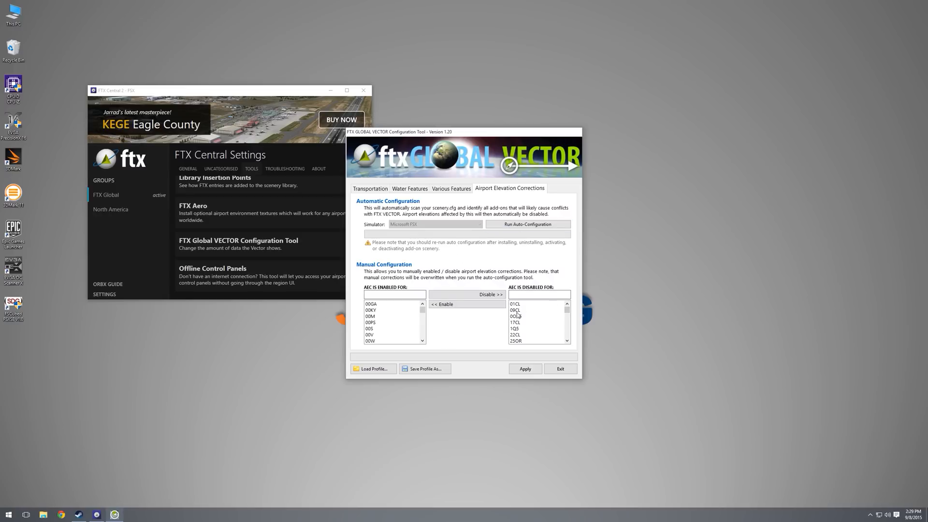
mouse_move(526, 328)
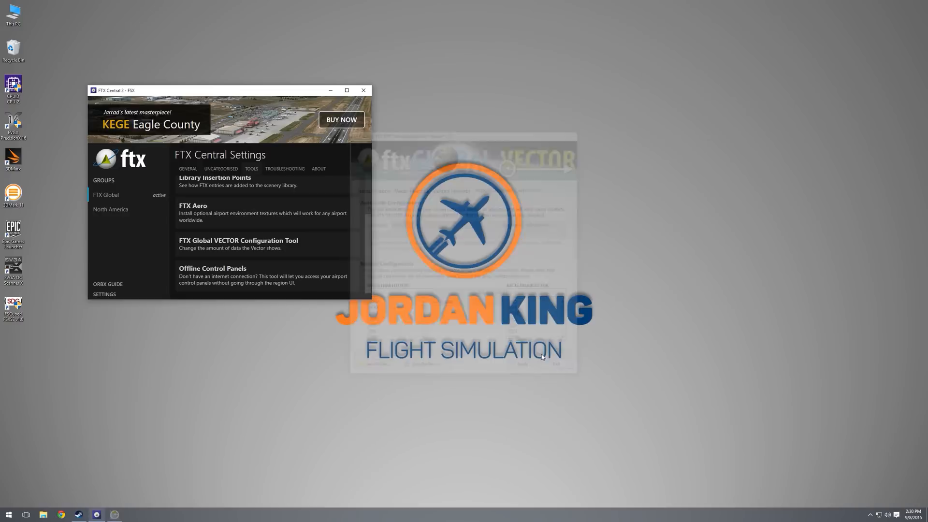
Start Microsoft Flight Simulator X: Steam Edition from the Steam library and fly over the restored scenery.
click(8, 514)
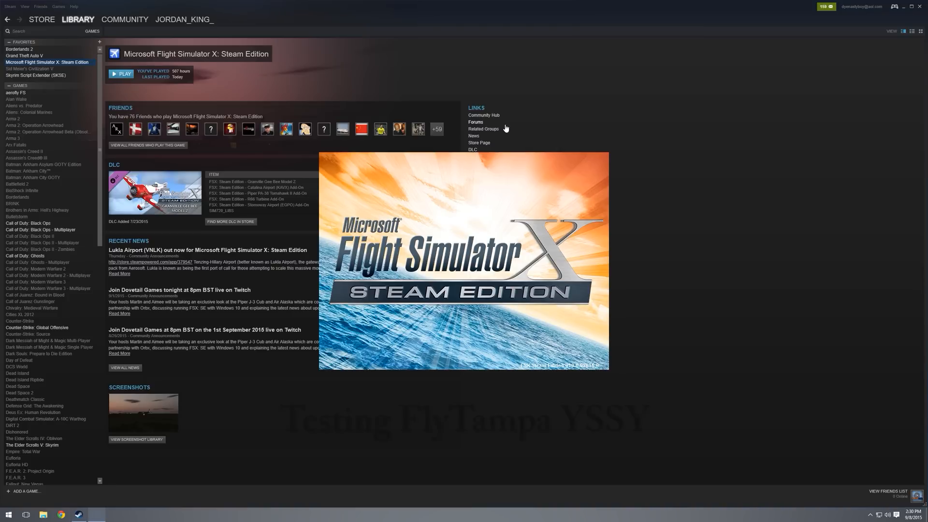
click(122, 75)
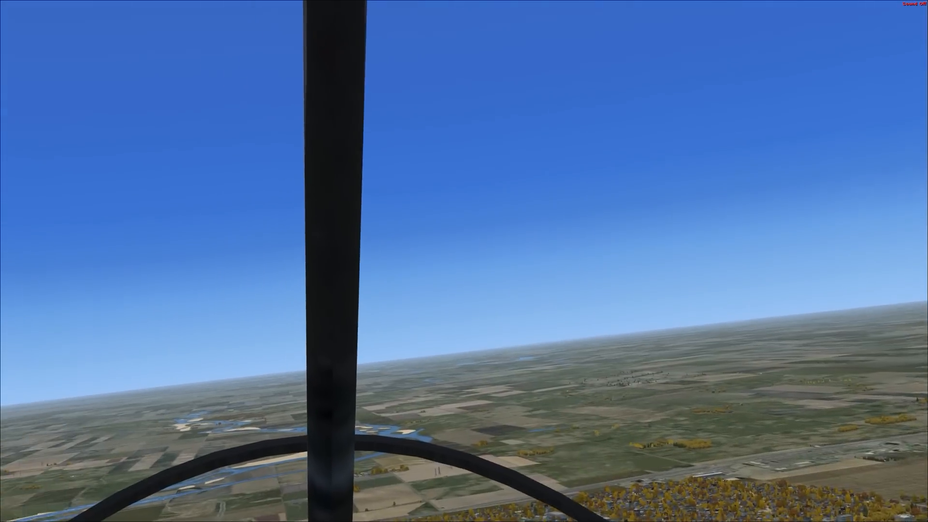
mouse_move(464, 261)
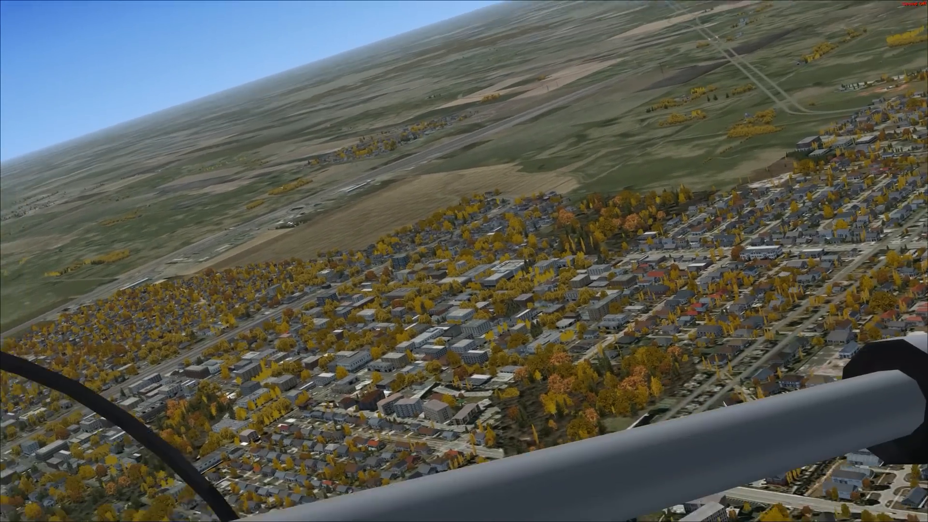